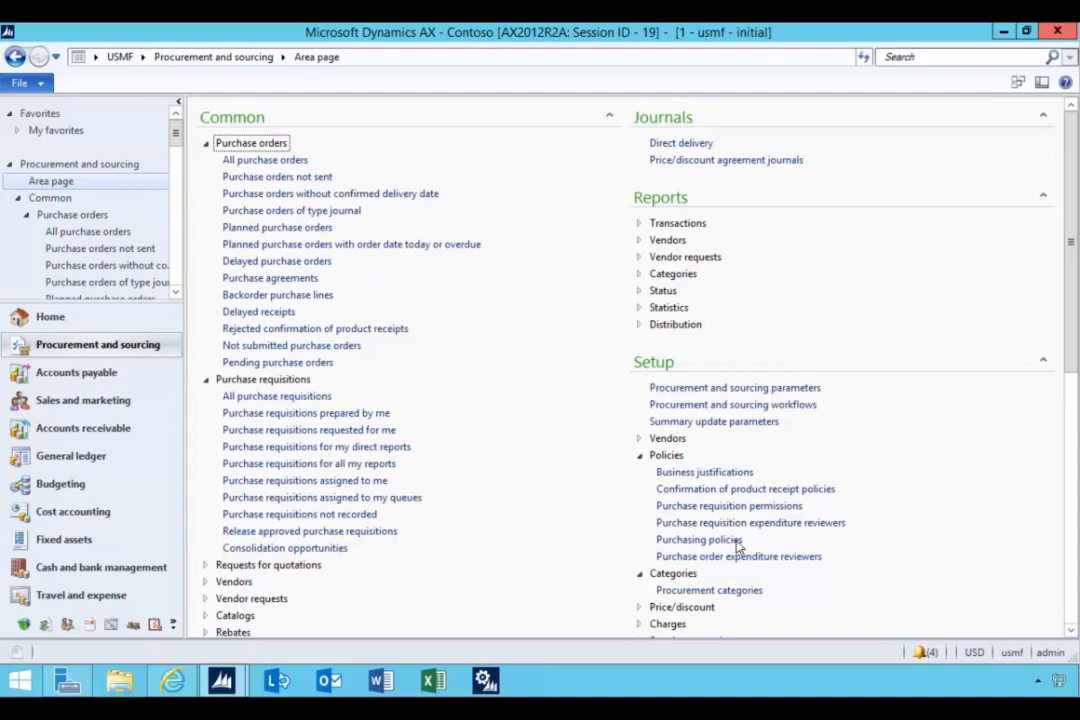
mouse_move(688, 548)
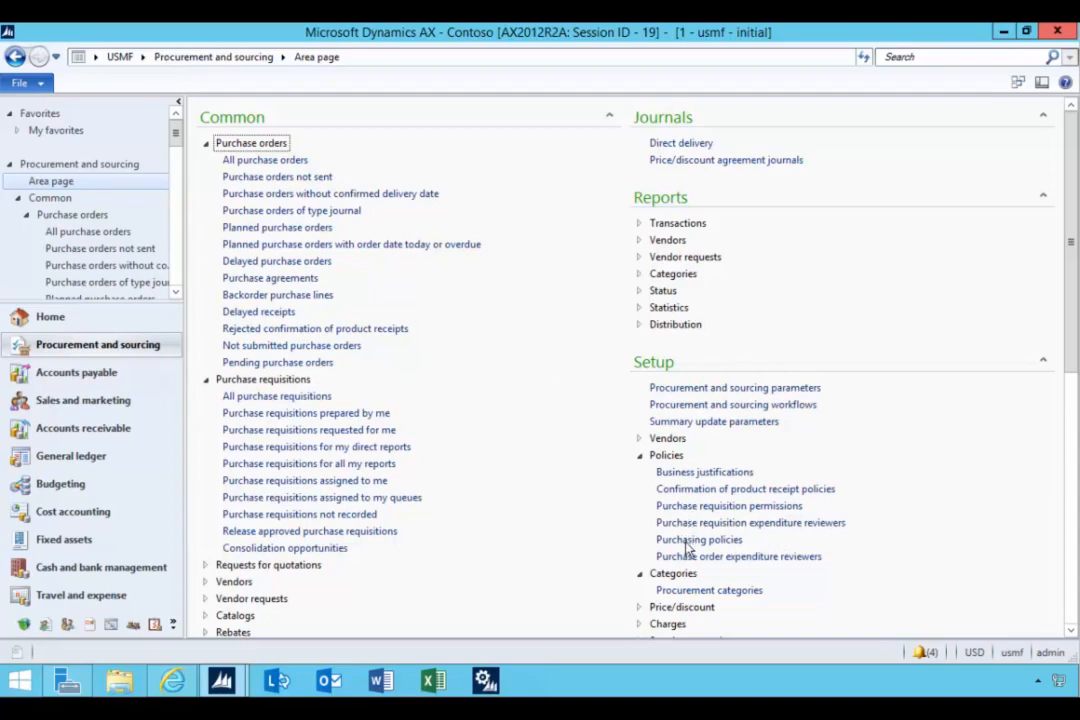
- Open the Procurement Policy USMF purchasing policy from the purchasing policies list
left_click(698, 539)
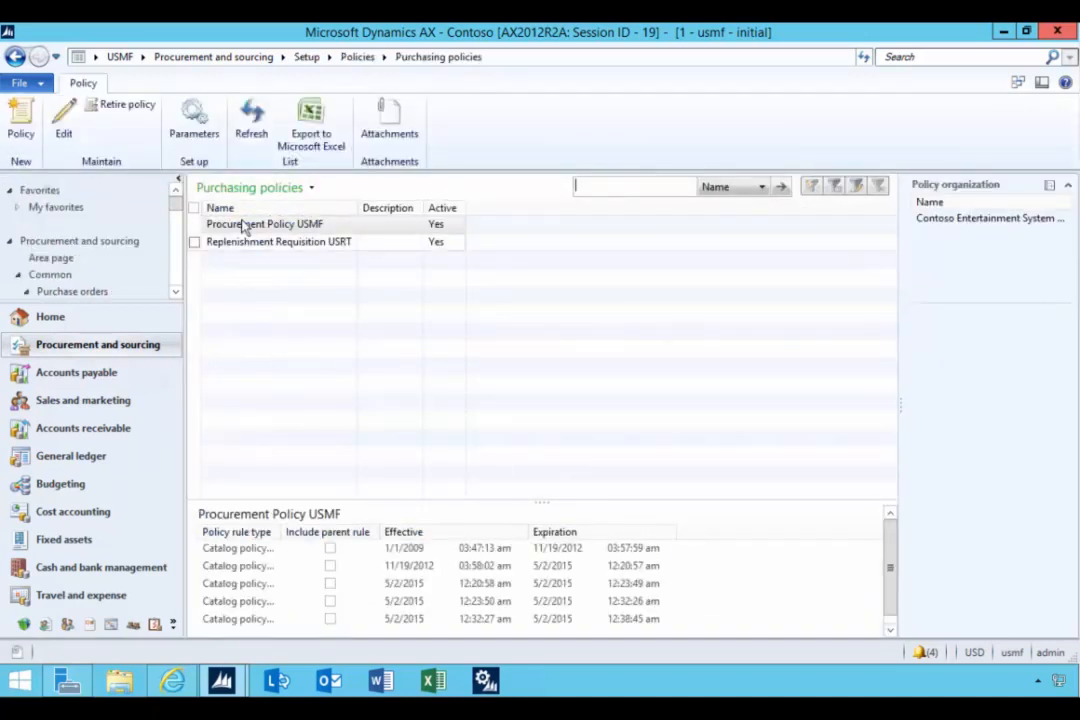
double_click(264, 223)
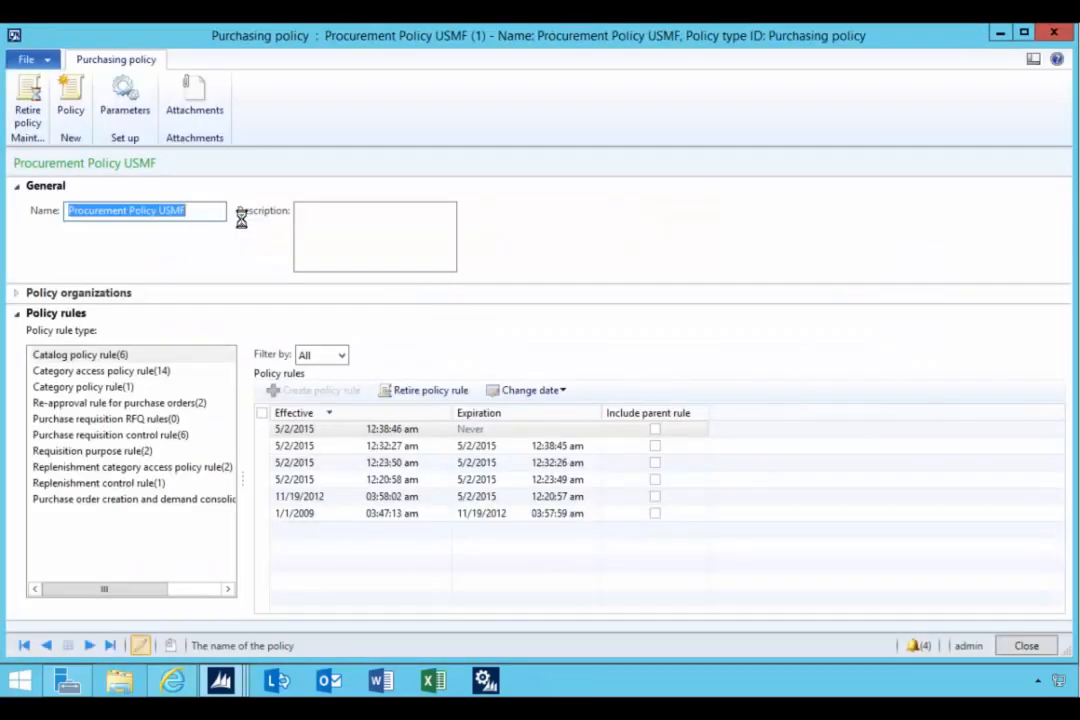
mouse_move(175, 438)
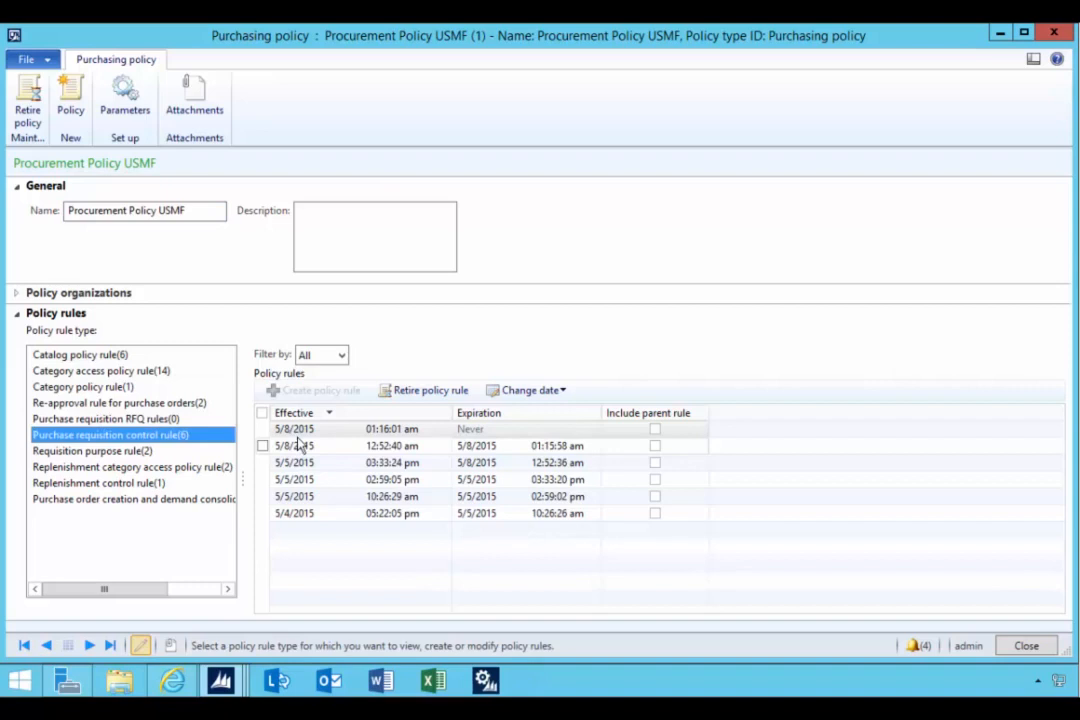
- Review the active requisition control rule's Item description requirement, then close the rule
double_click(294, 428)
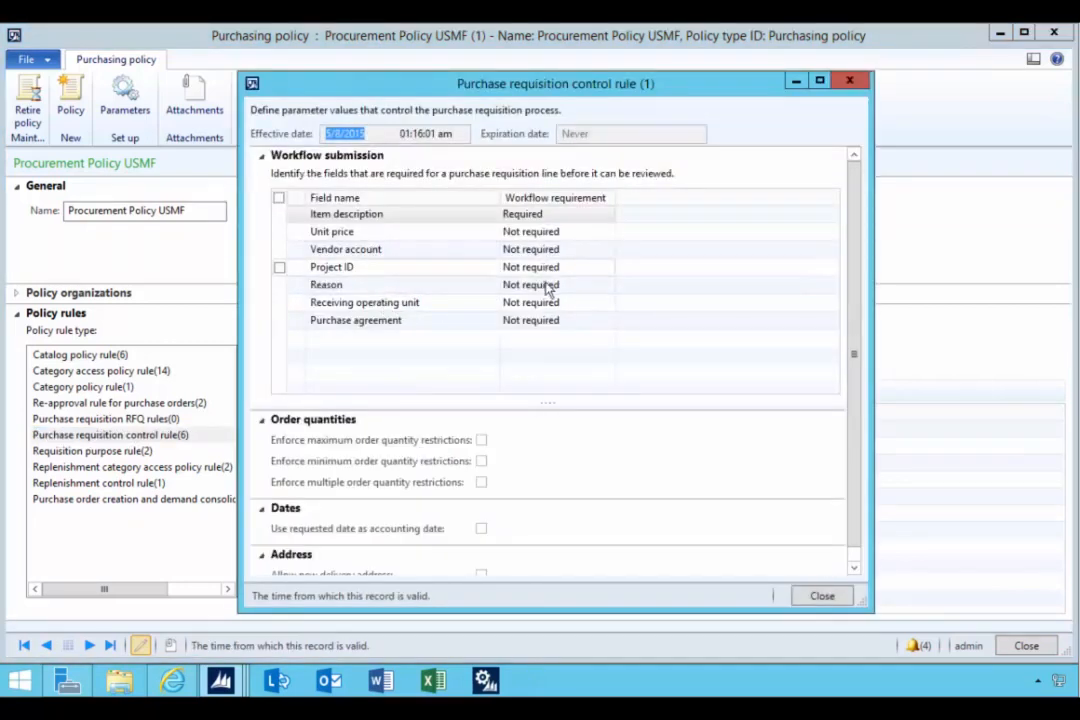
left_click(530, 320)
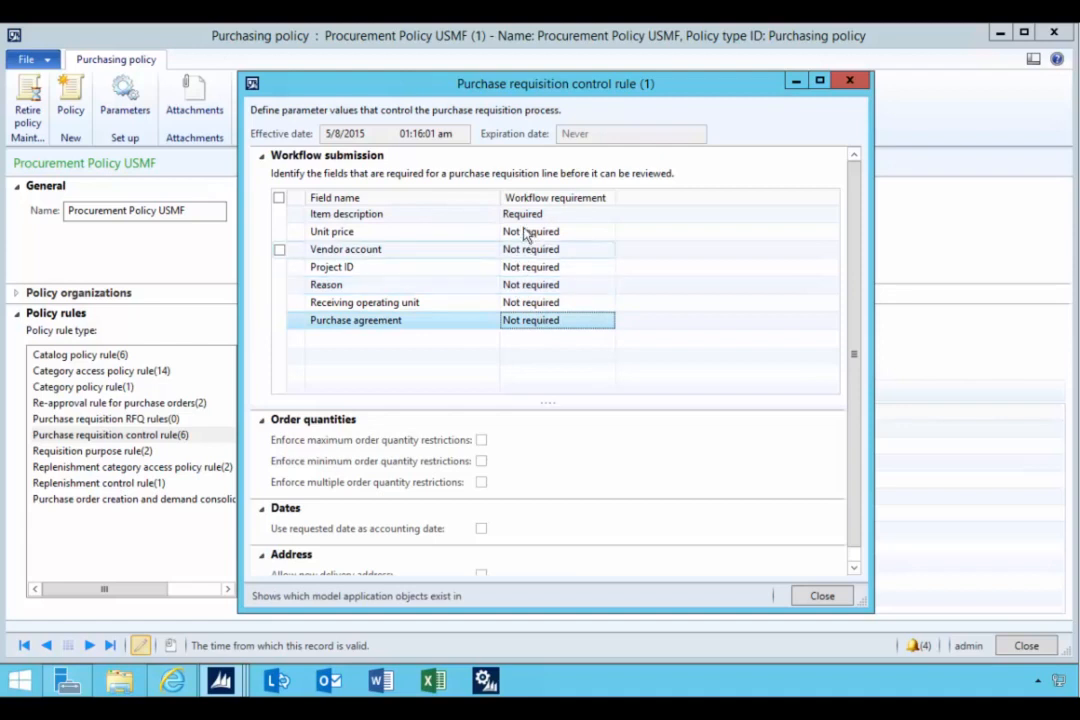
left_click(346, 213)
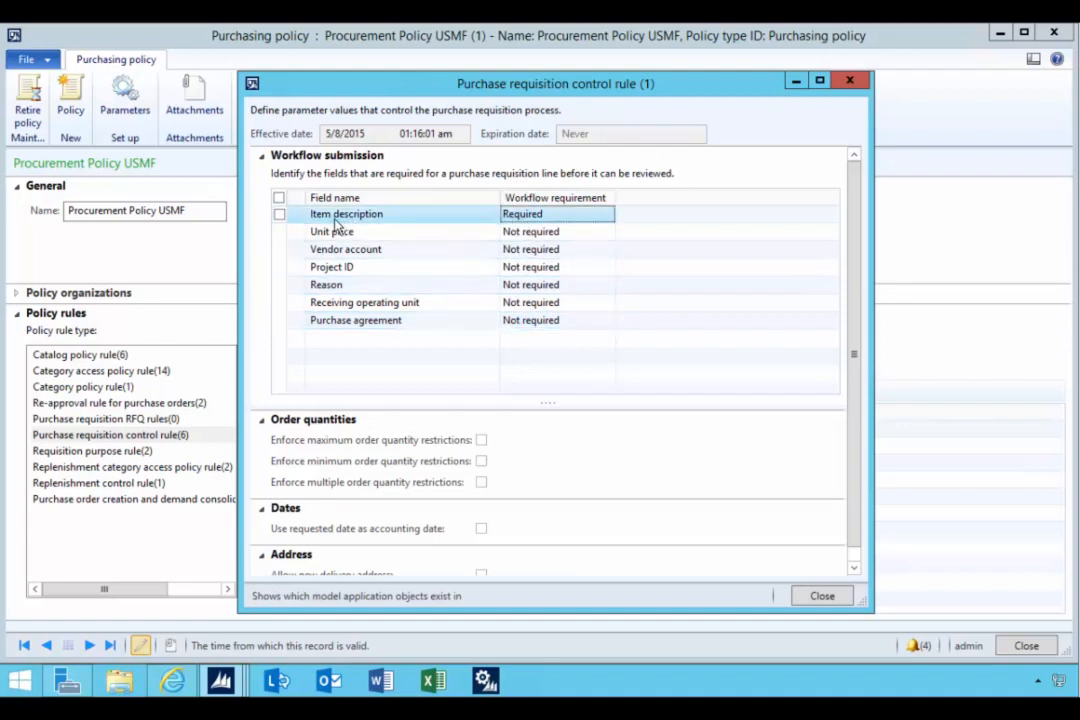
mouse_move(475, 222)
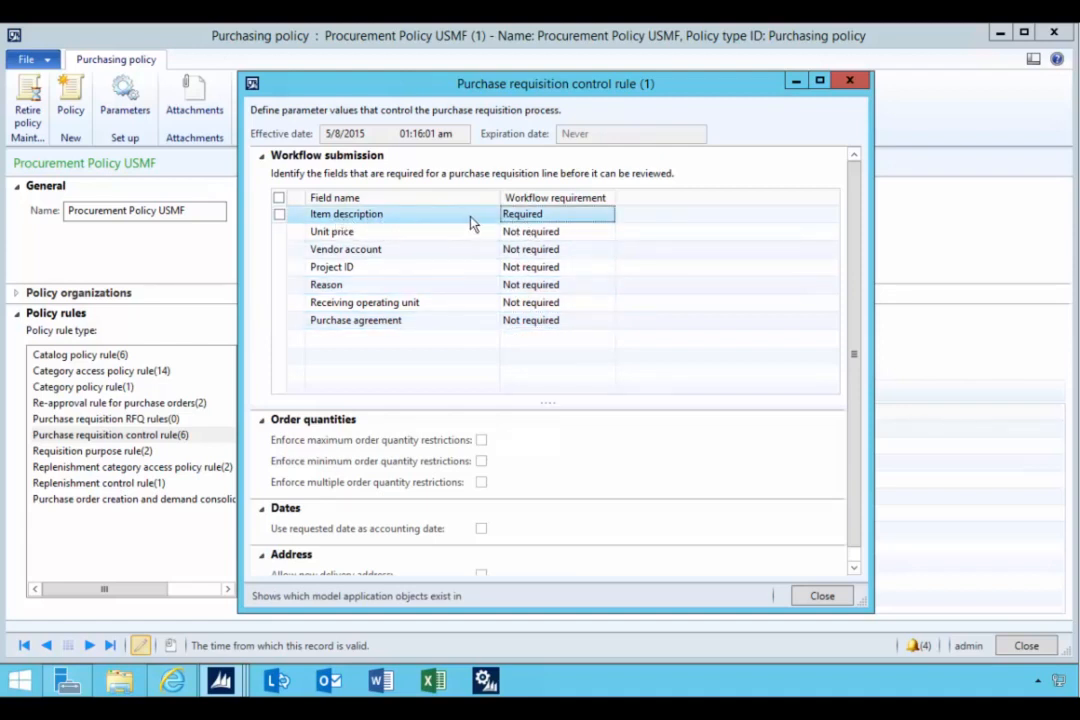
mouse_move(418, 225)
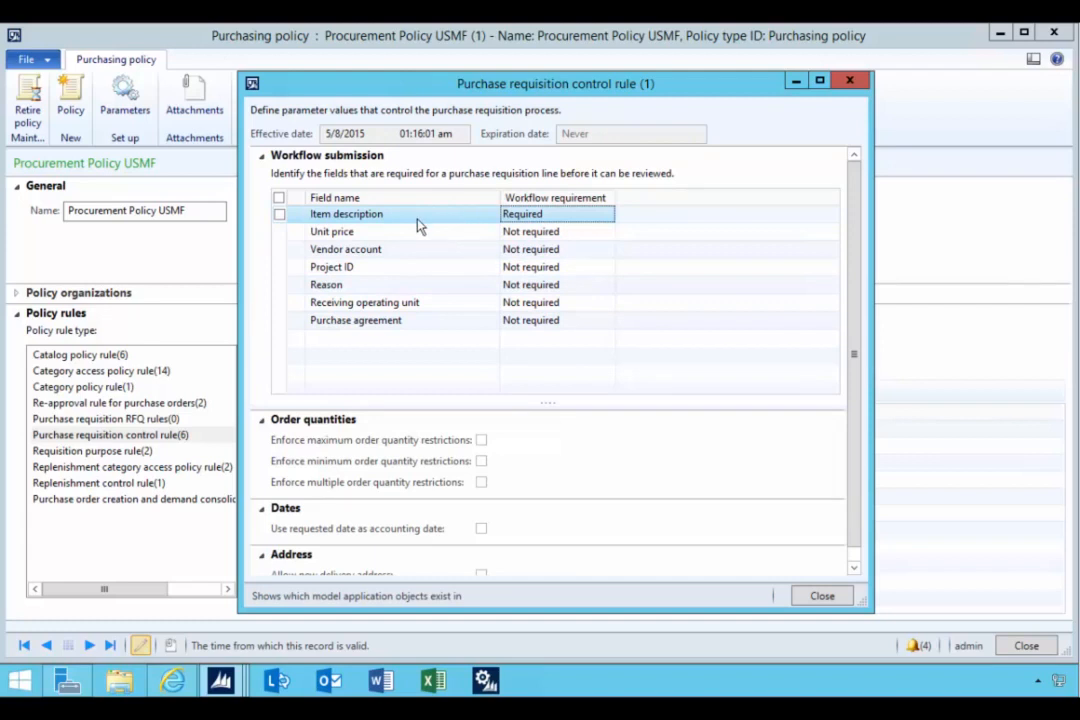
mouse_move(520, 214)
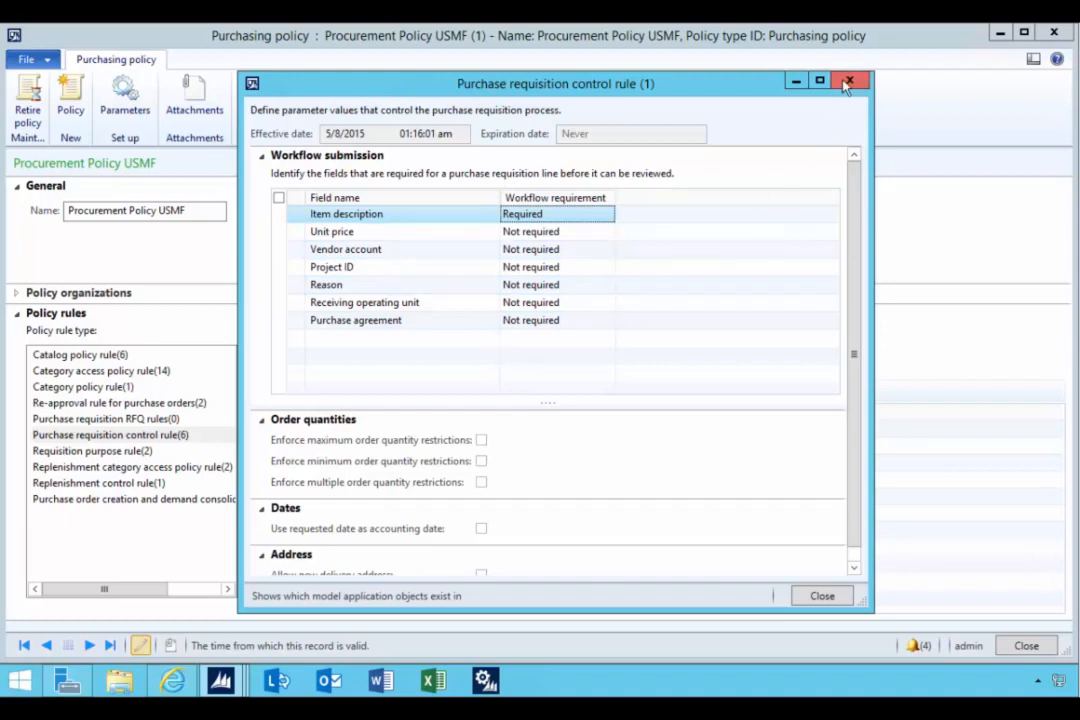
left_click(848, 81)
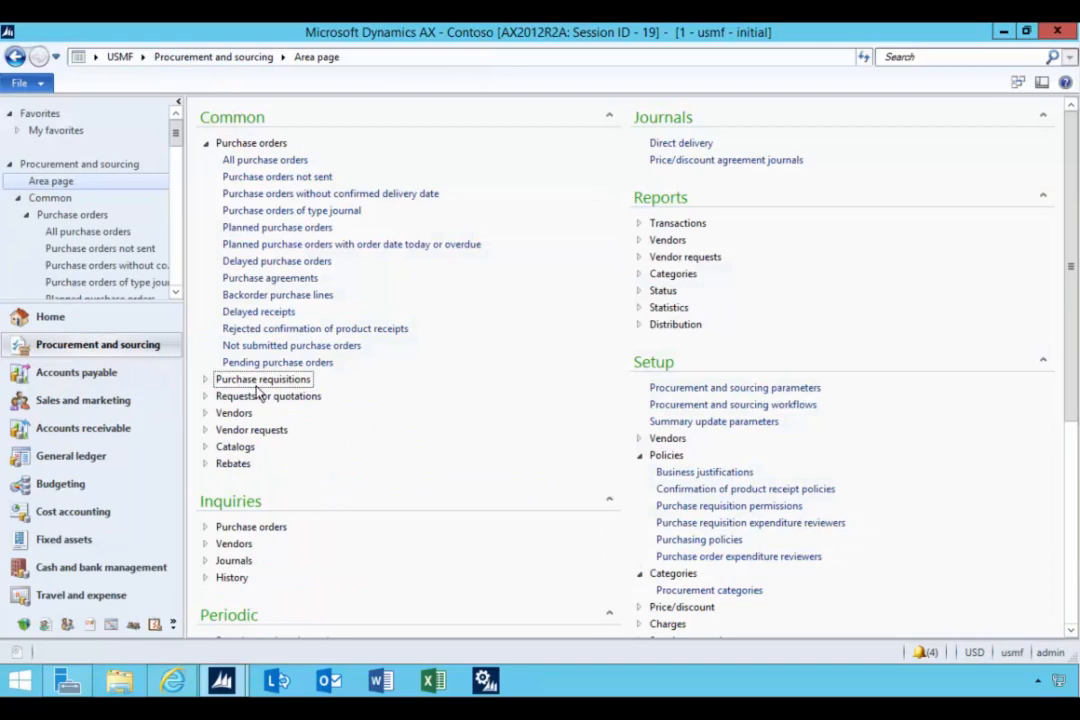
- Open requisition 000249's line details in edit mode and enter the item description
left_click(263, 379)
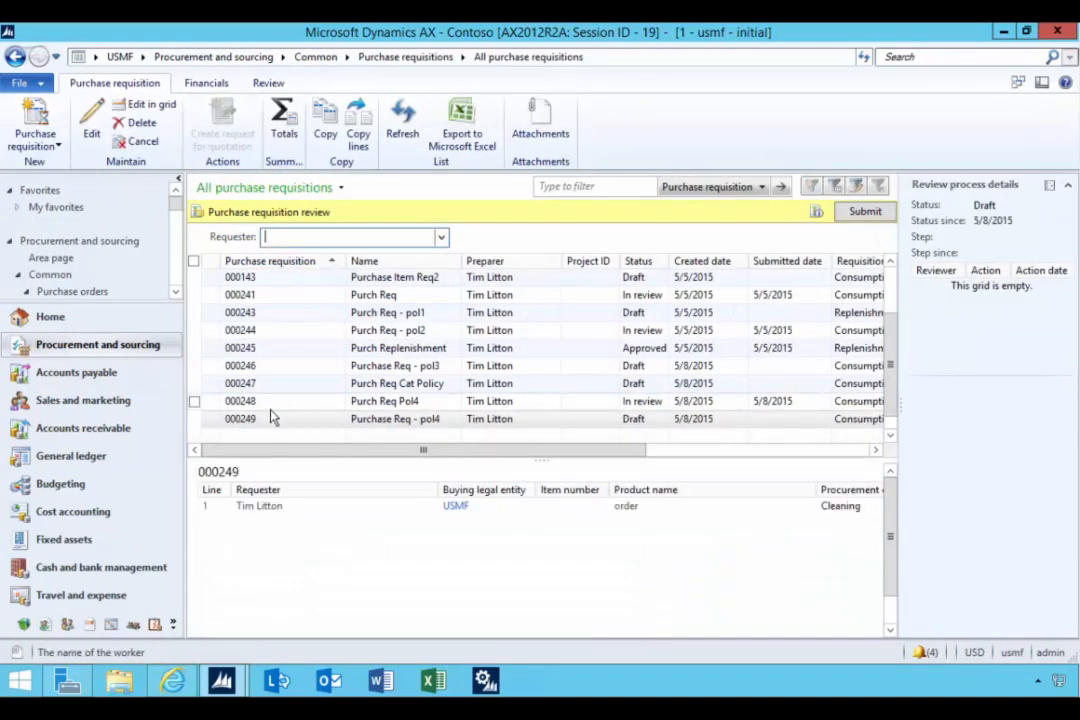
left_click(240, 418)
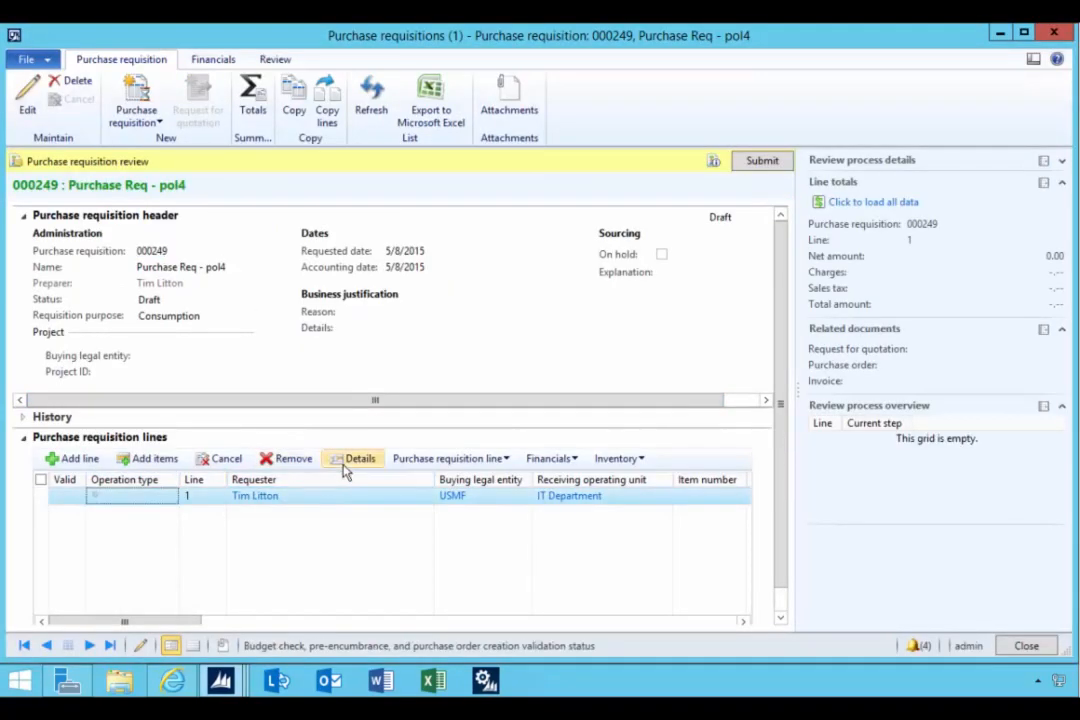
left_click(360, 458)
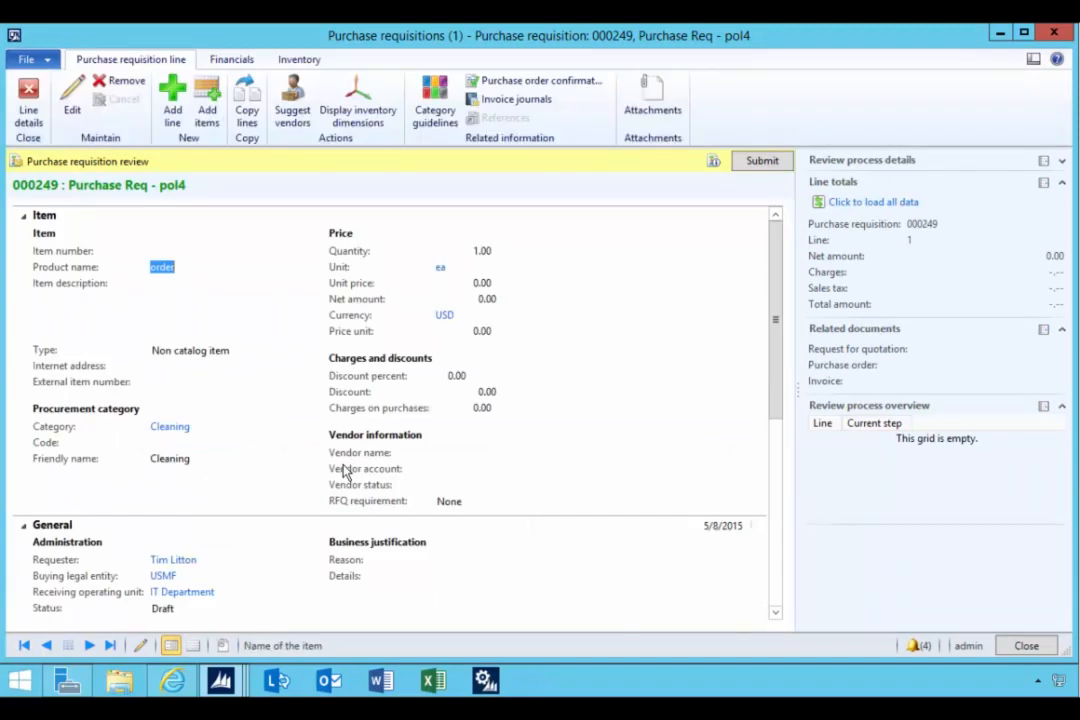
left_click(71, 100)
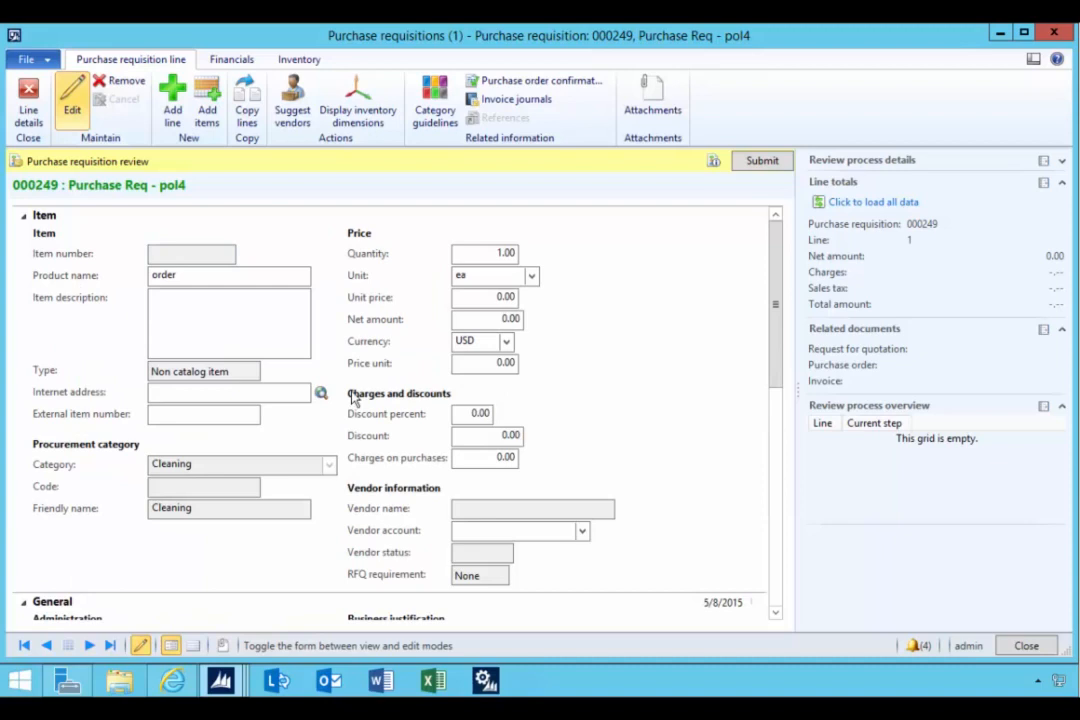
left_click(228, 275)
type("my description")
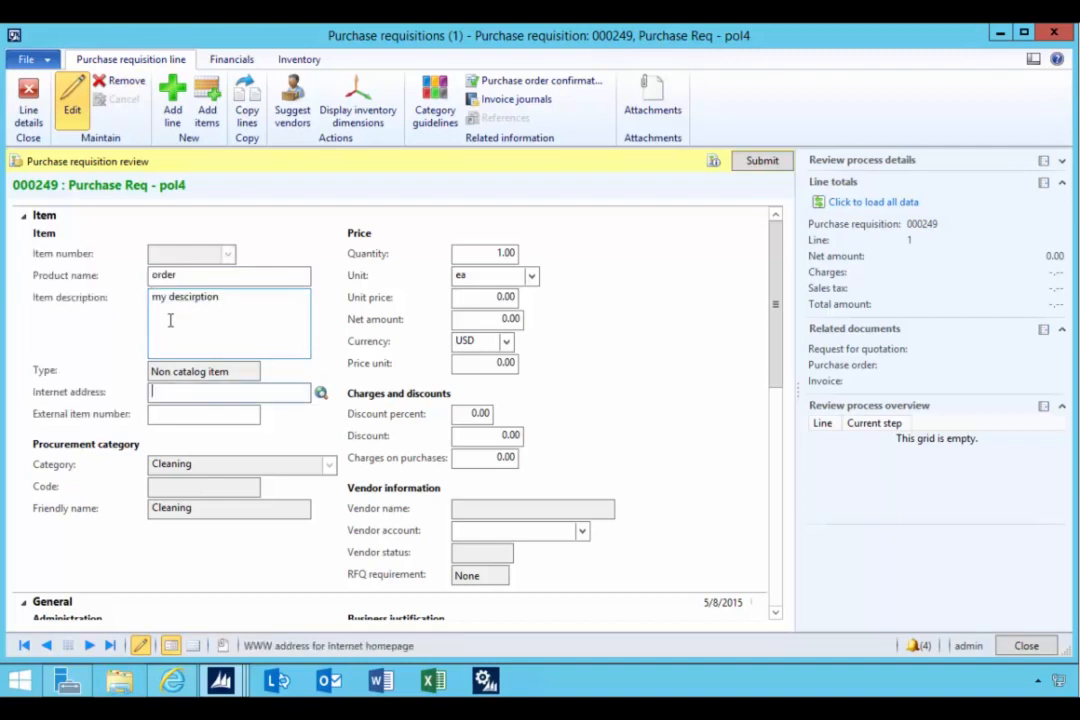
mouse_move(288, 391)
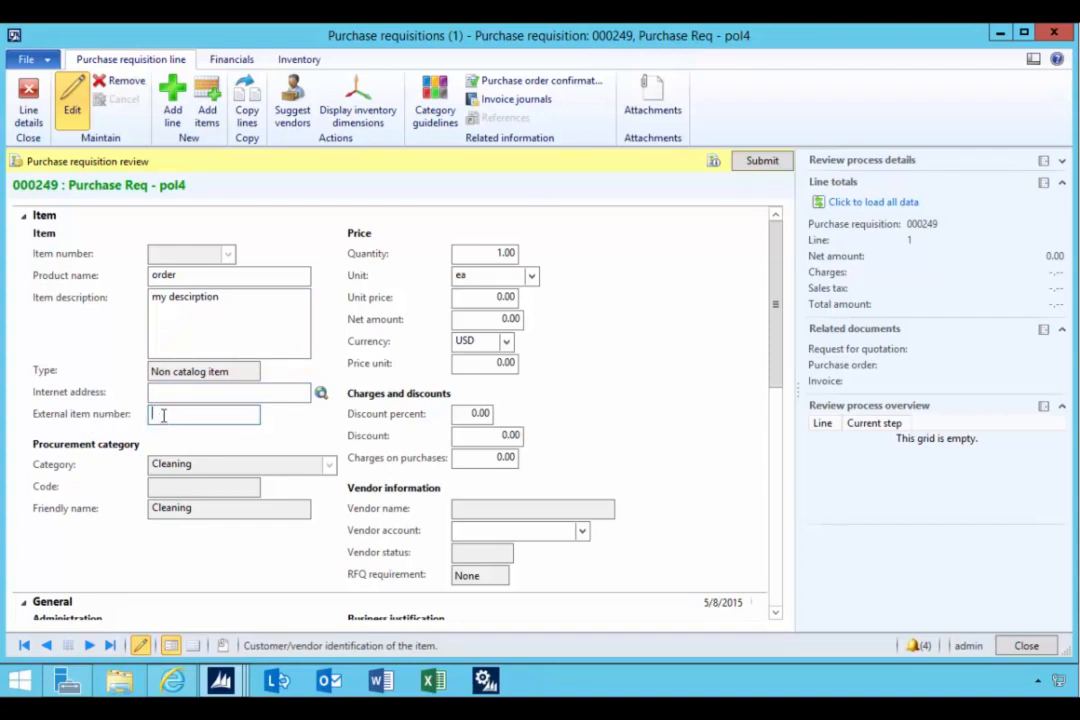
right_click(163, 414)
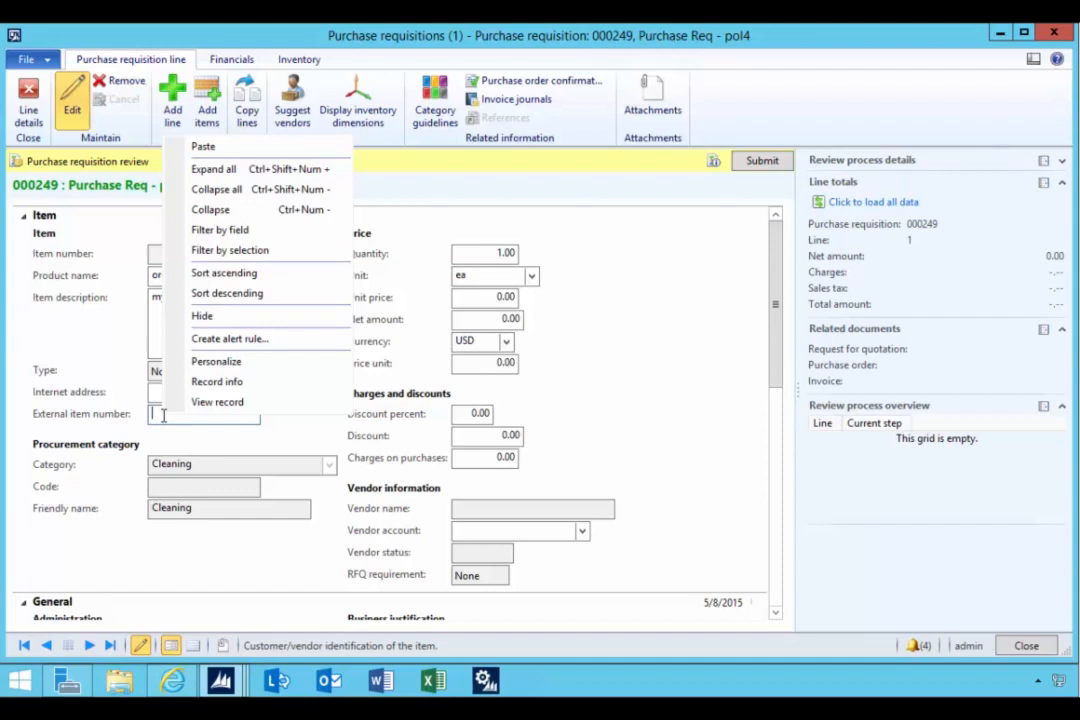
mouse_move(217, 381)
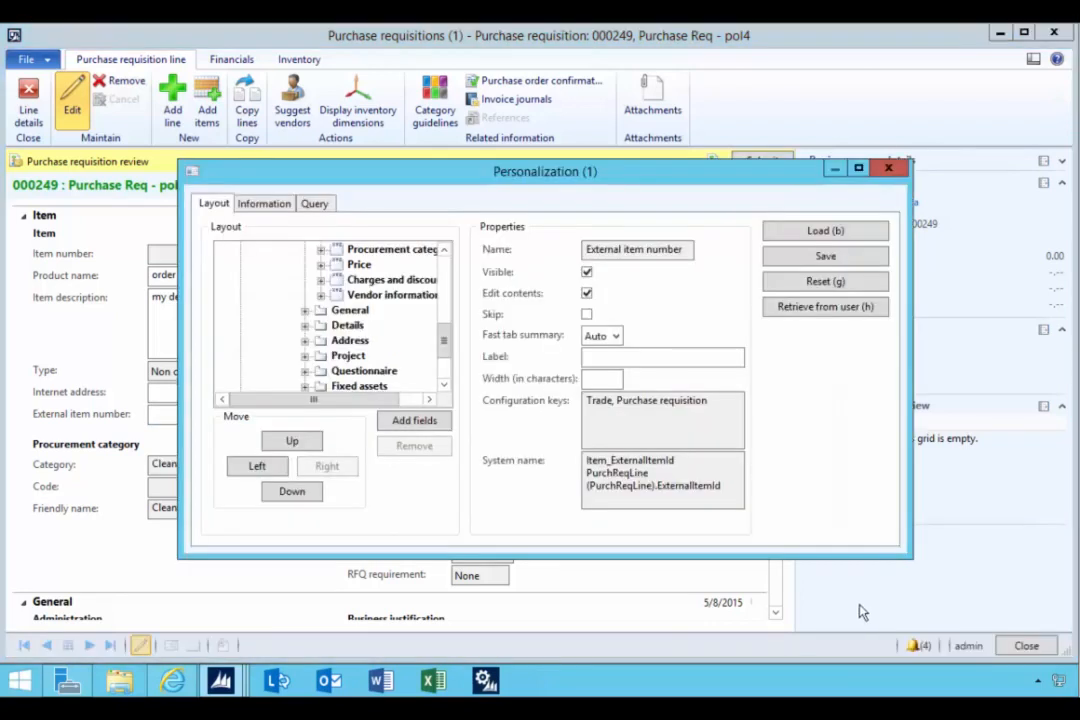
double_click(705, 485)
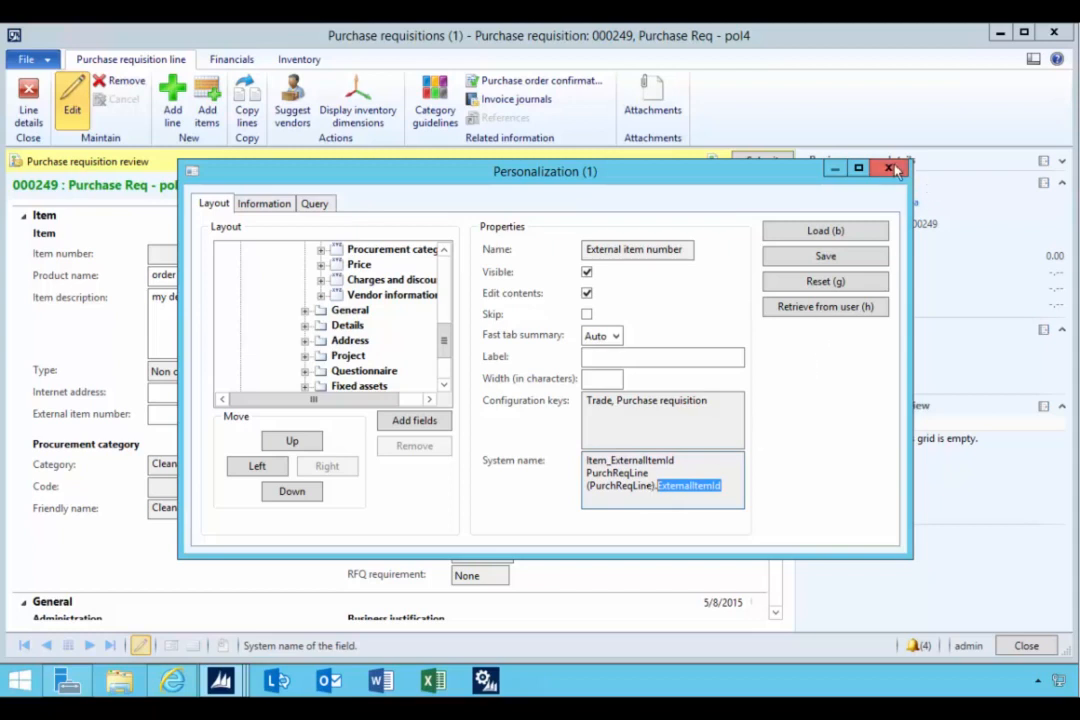
left_click(894, 168)
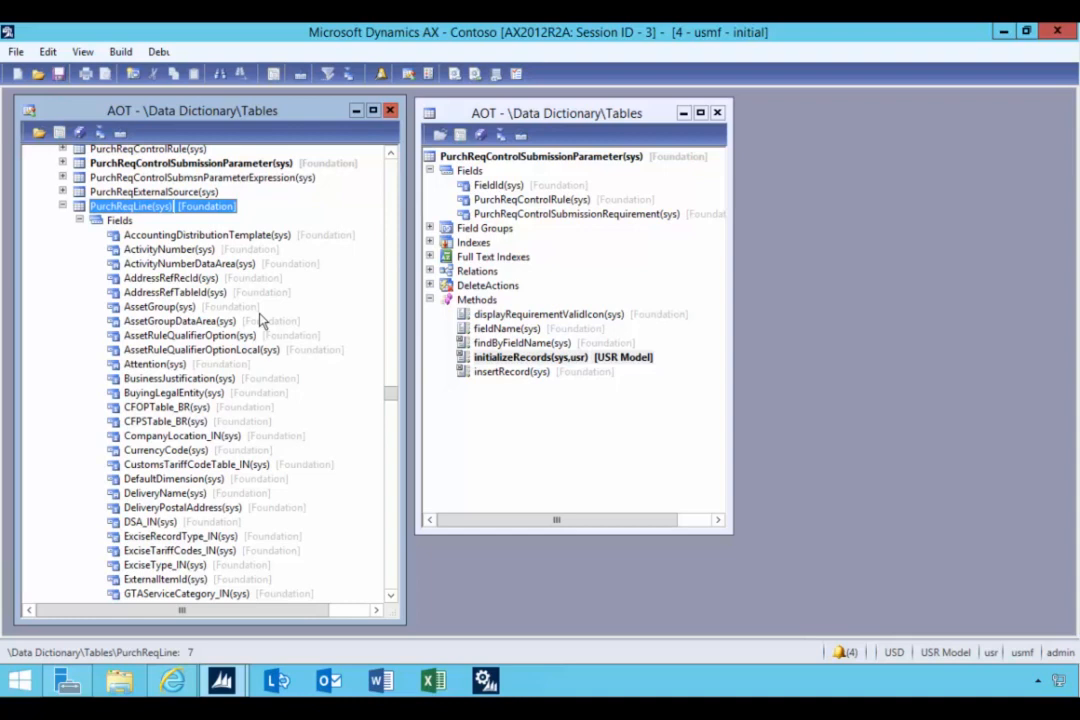
mouse_move(215, 282)
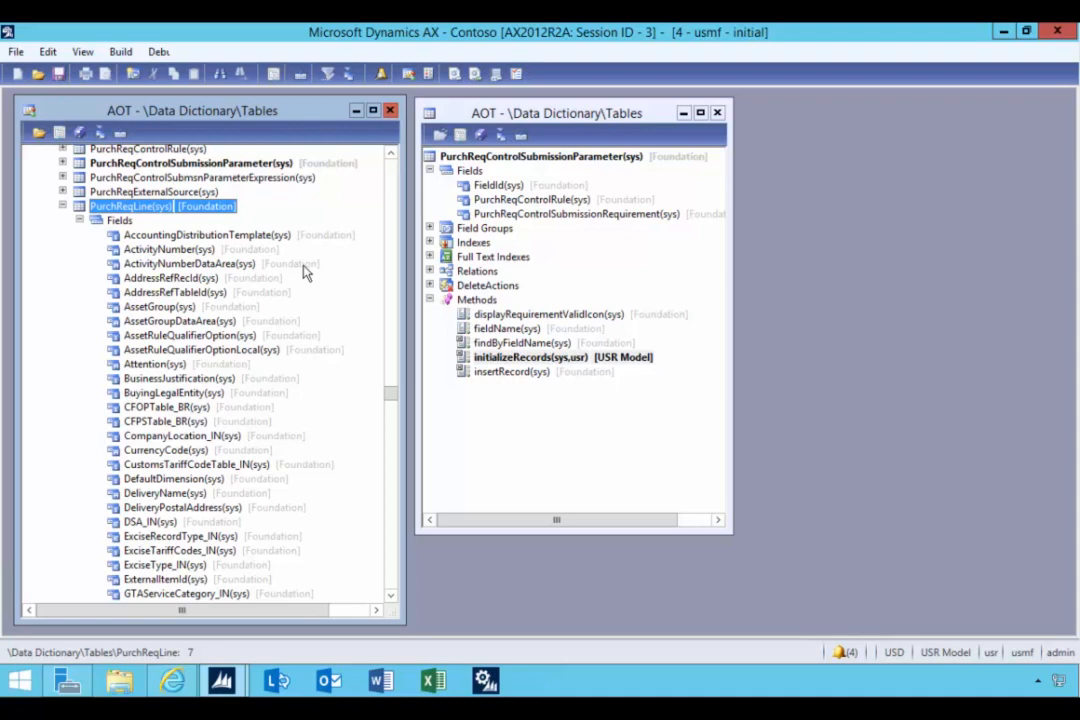
mouse_move(225, 410)
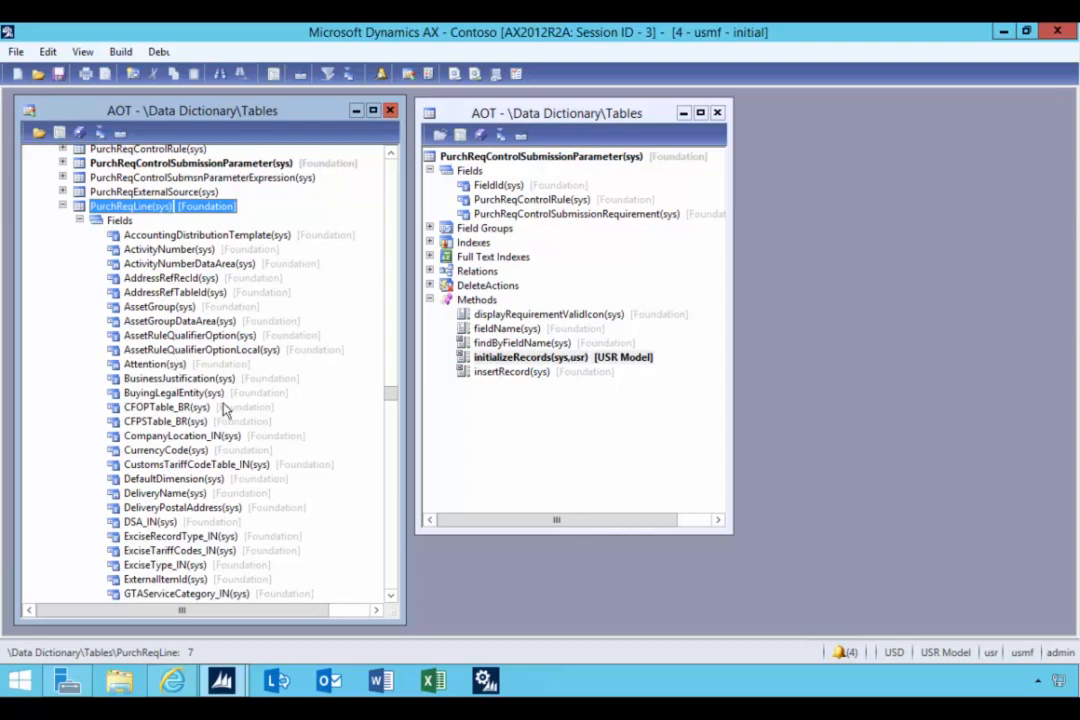
left_click(190, 335)
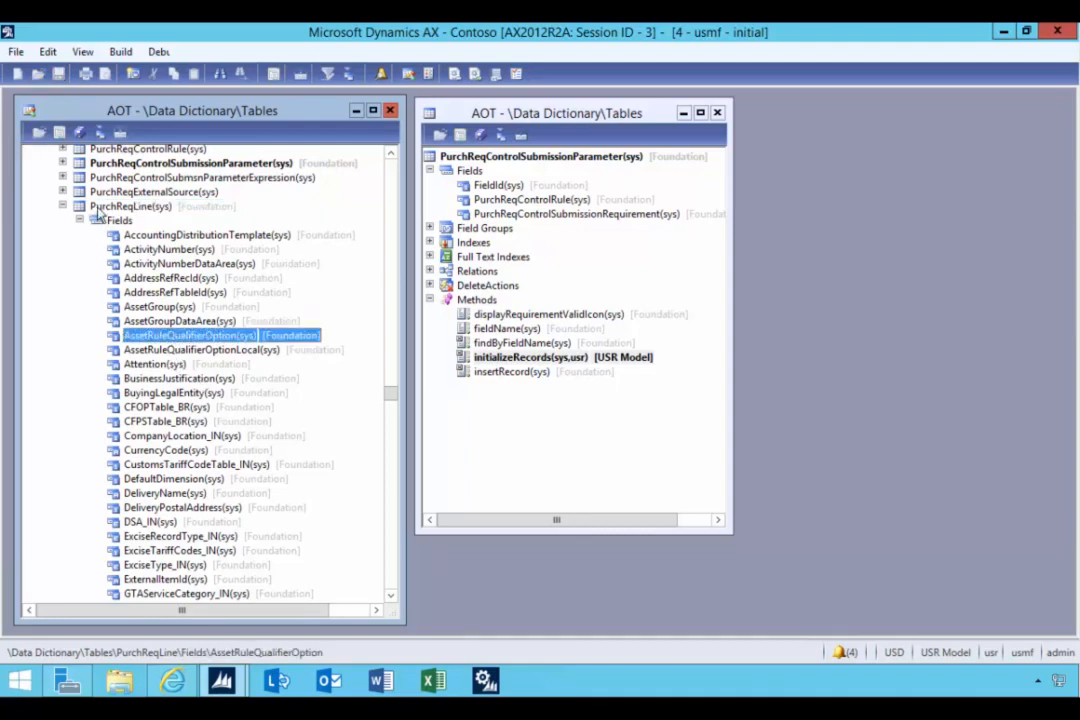
left_click(170, 277)
type("exter")
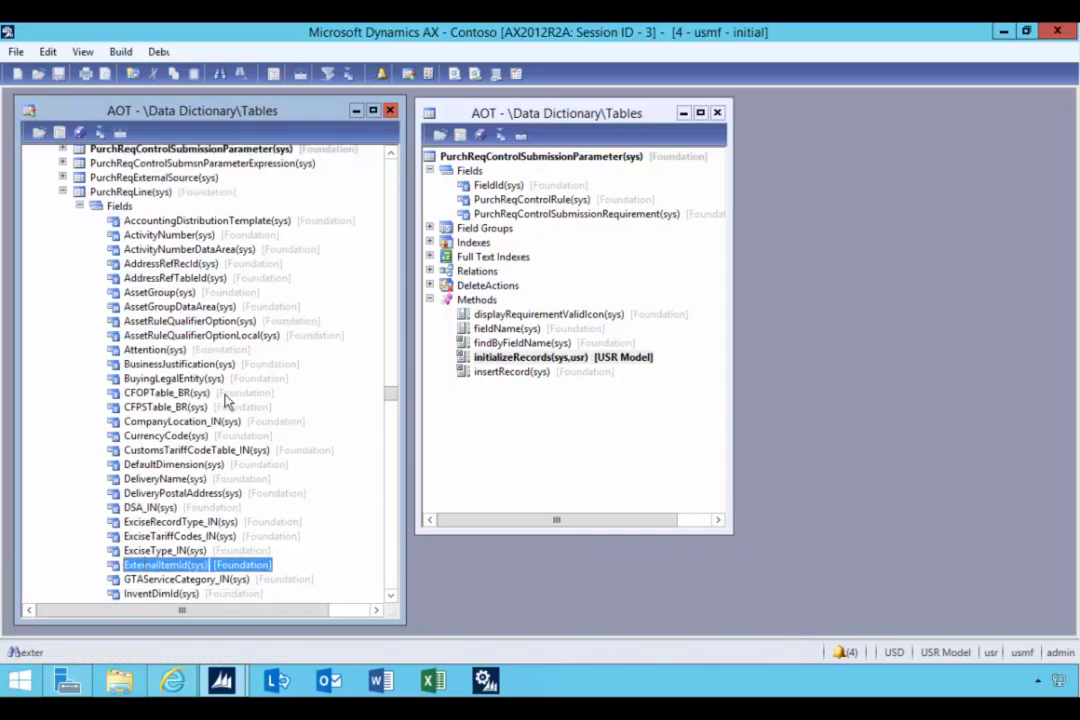
scroll("down", 3)
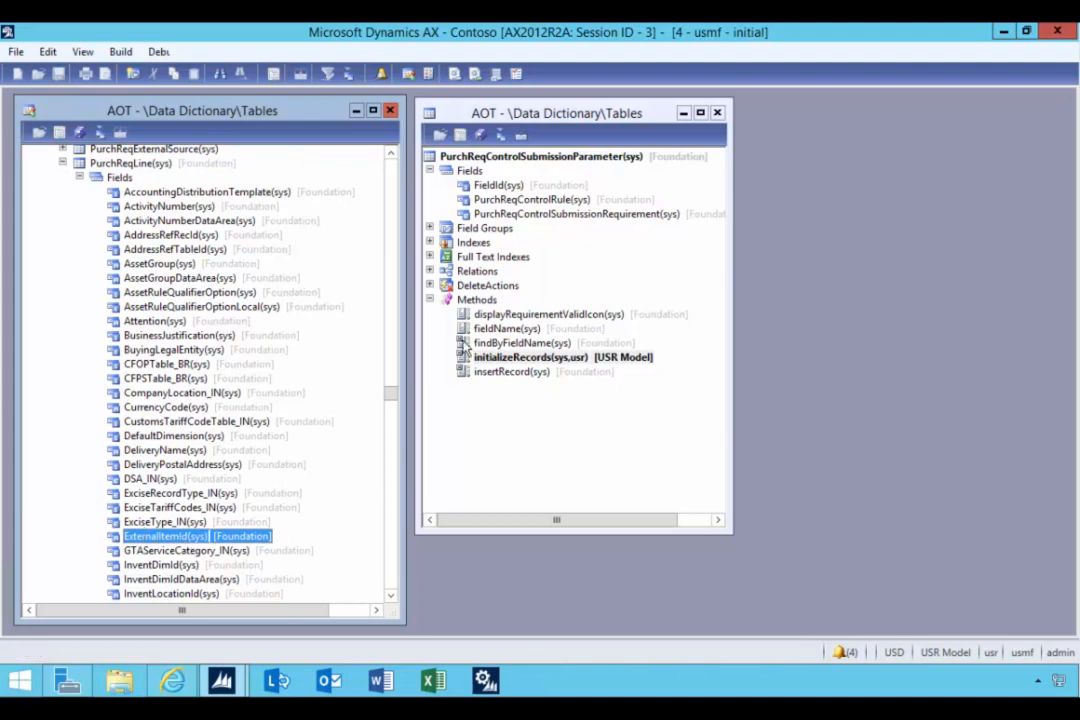
mouse_move(535, 167)
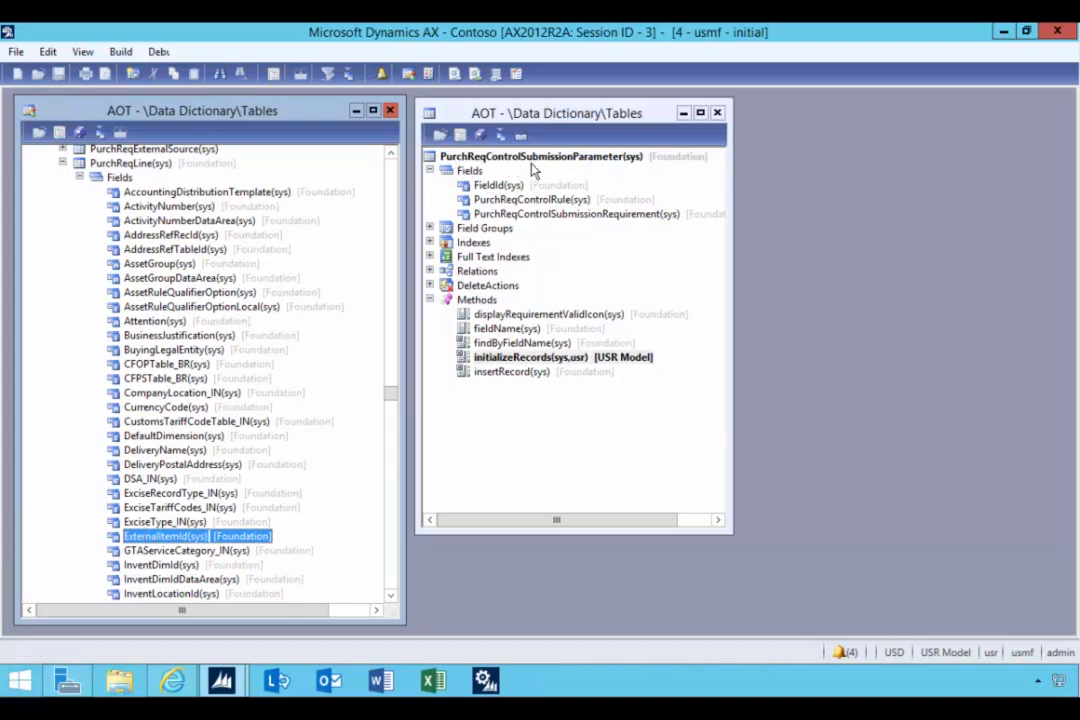
mouse_move(450, 170)
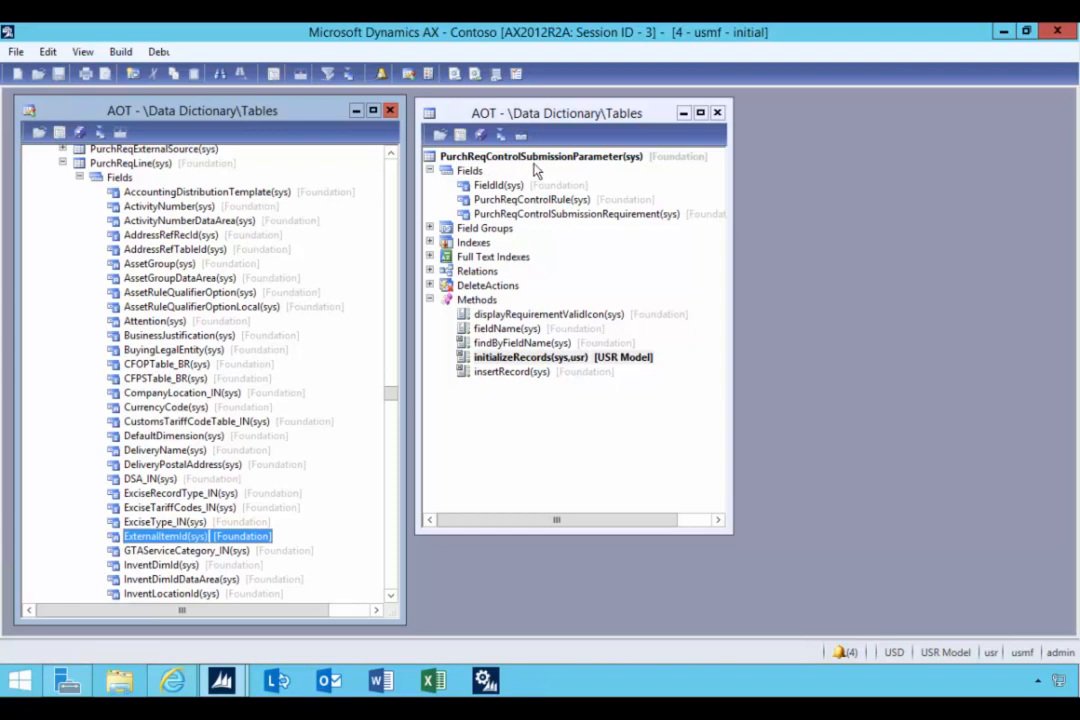
left_click(540, 156)
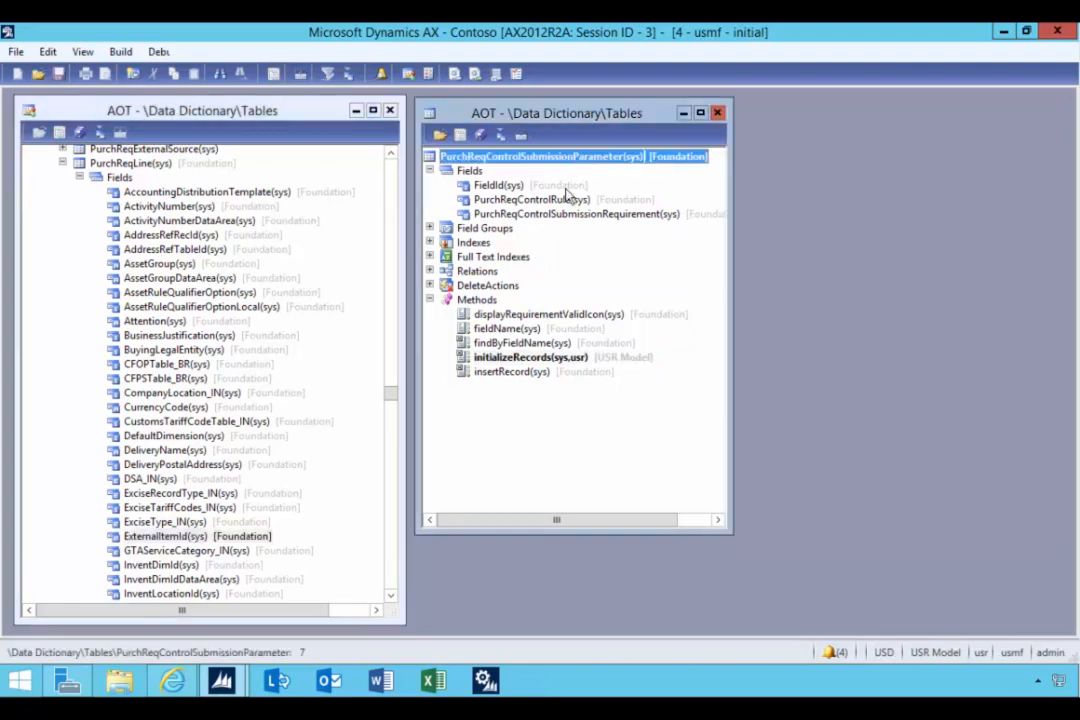
left_click(531, 357)
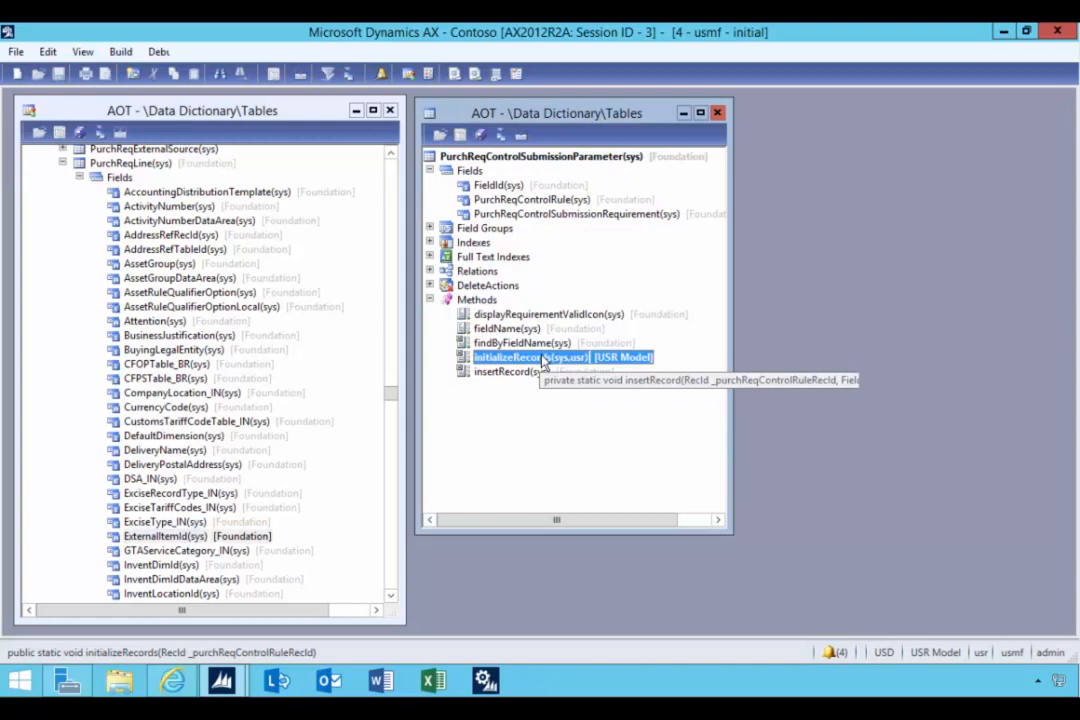
mouse_move(530, 357)
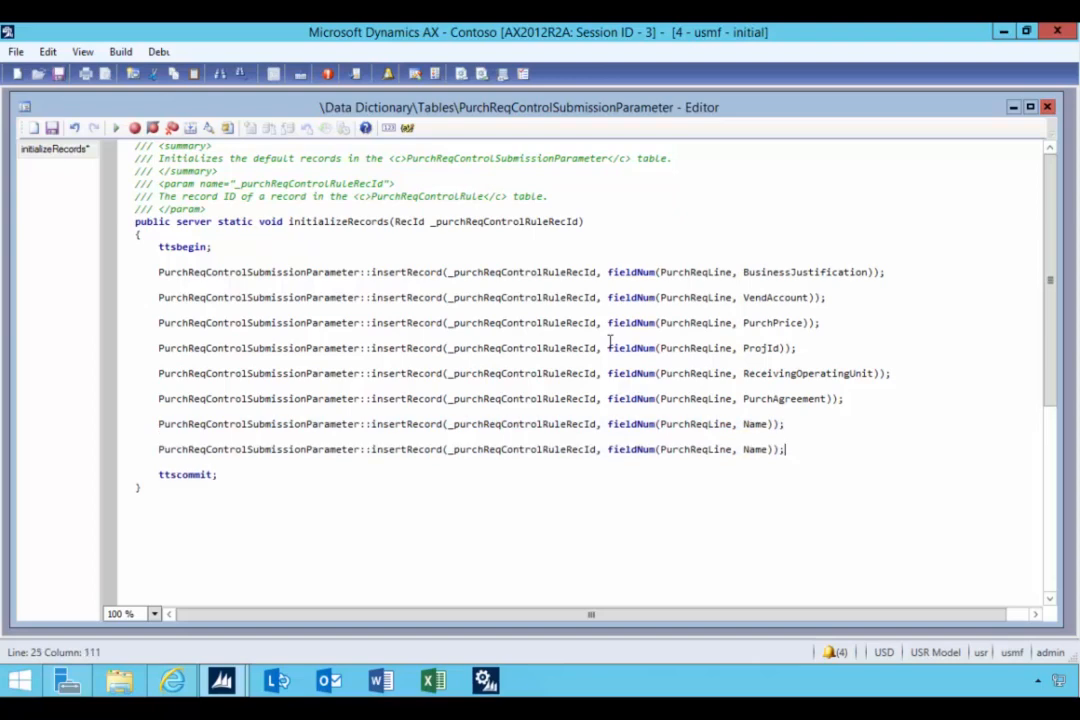
mouse_move(25, 410)
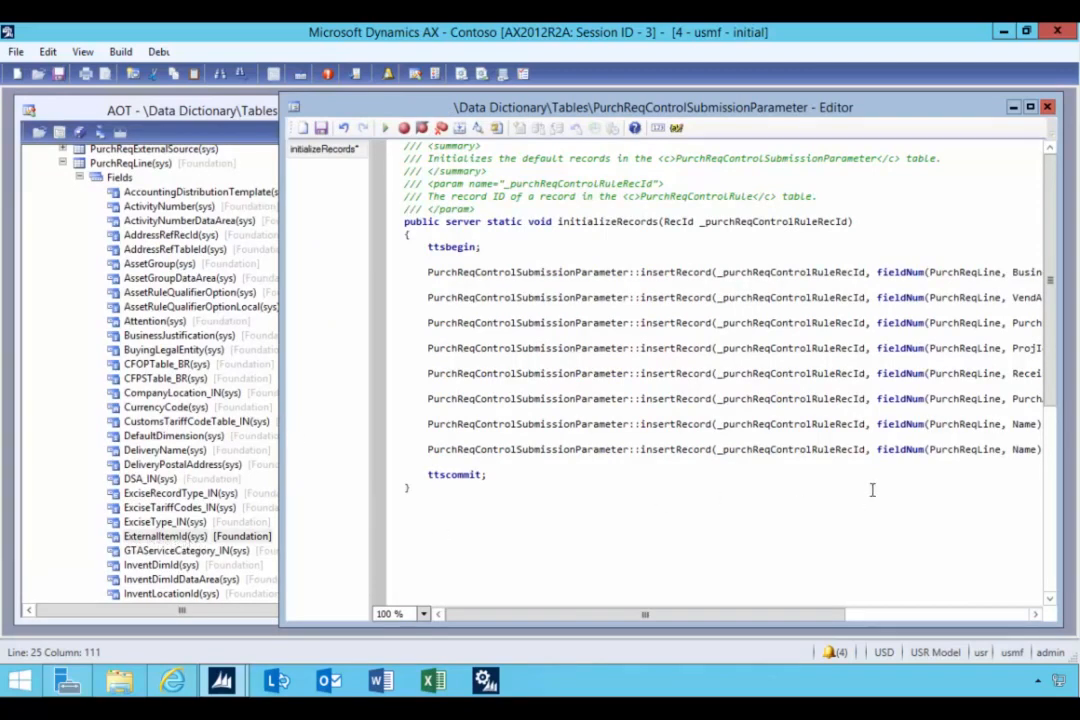
- Replace Name with ExternalItemId in the last insertRecord line of initializeRecords
scroll("right", 3)
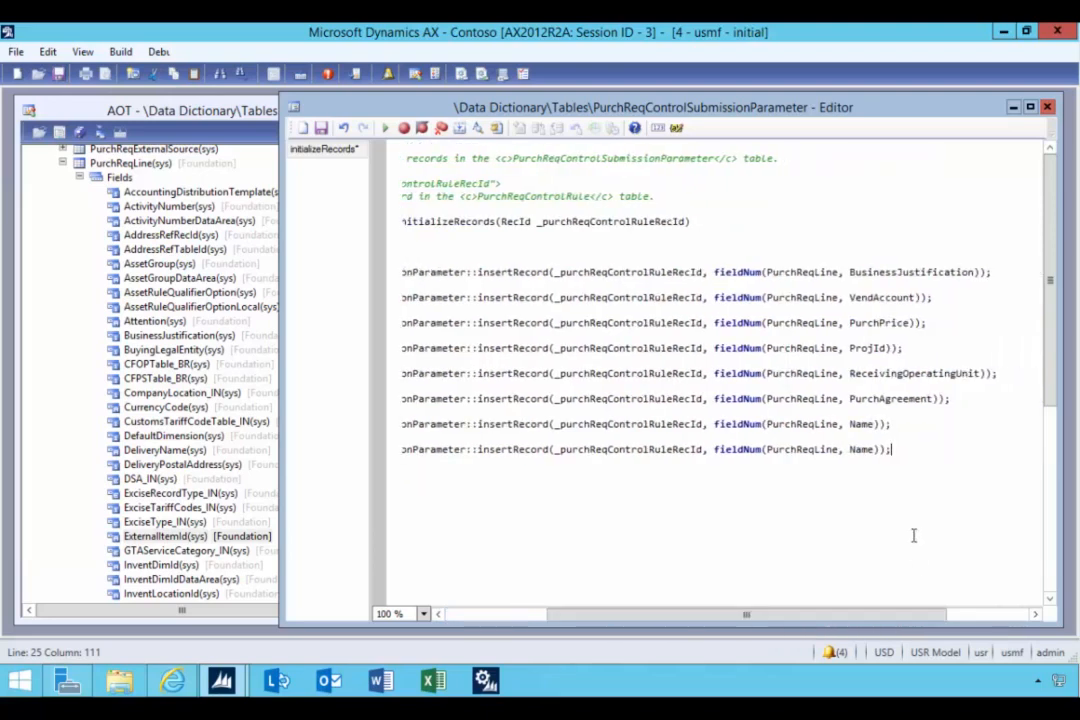
double_click(861, 449)
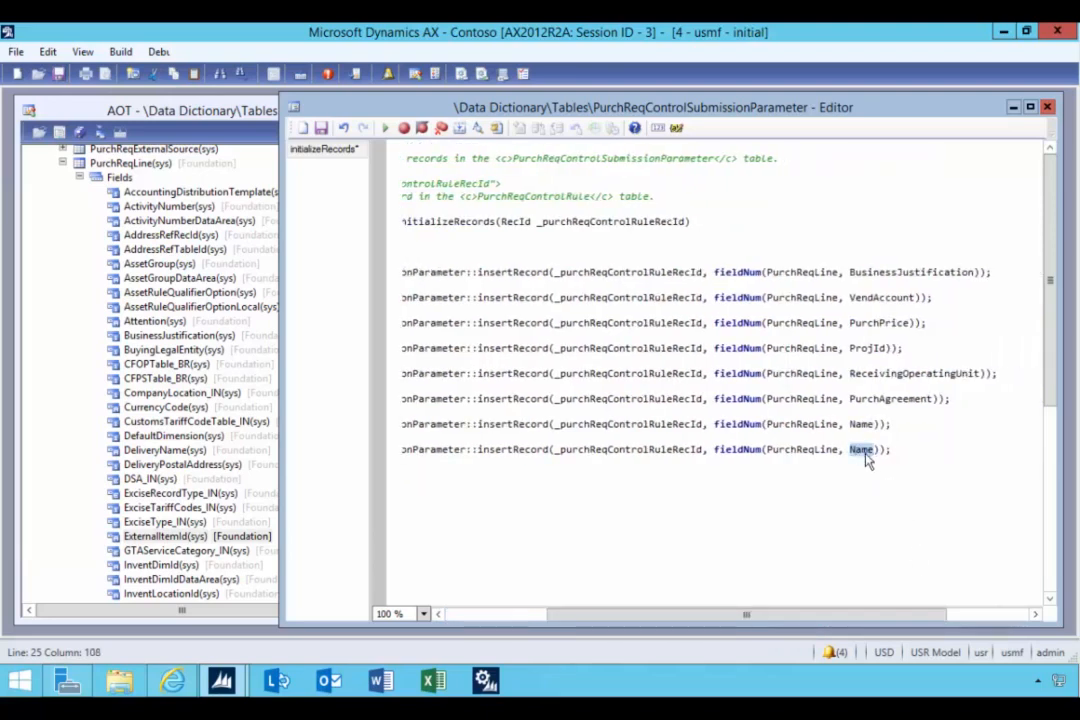
type("ExternalItemId")
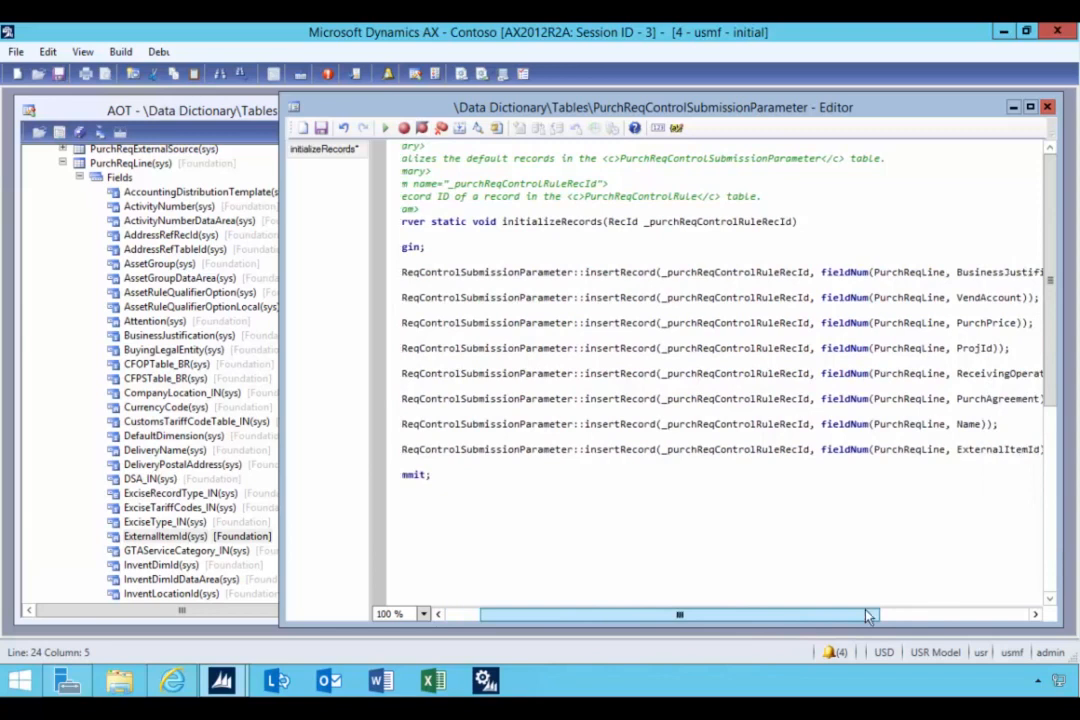
scroll("left", 3)
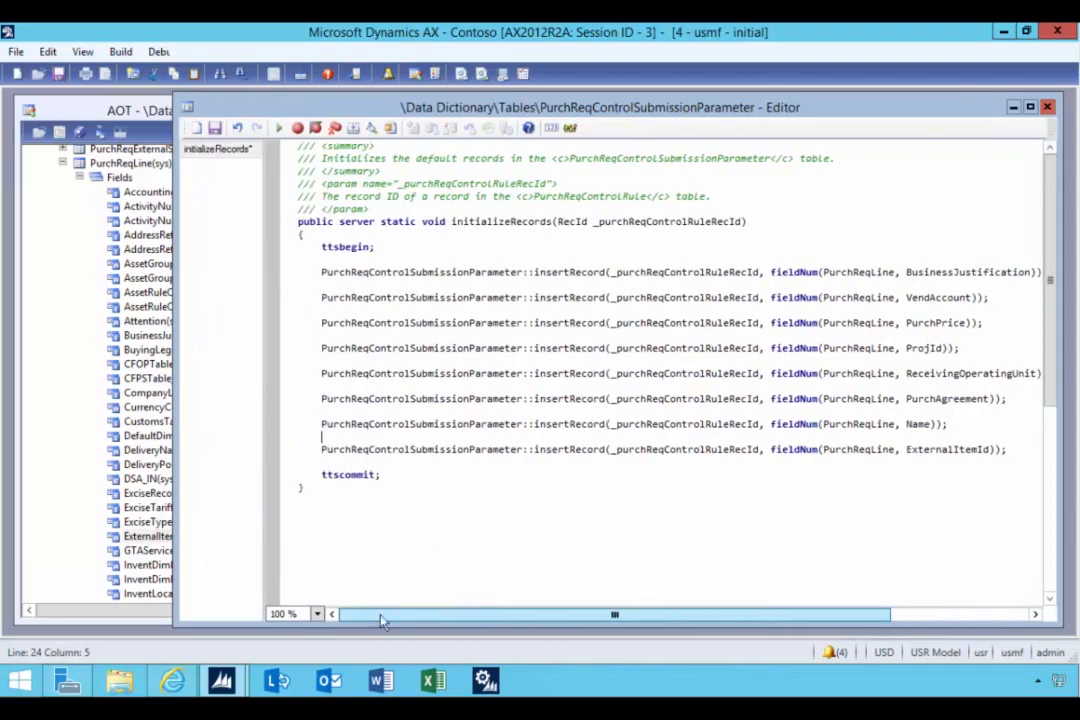
- Close the method editor and save the initializeRecords changes
left_click(1047, 106)
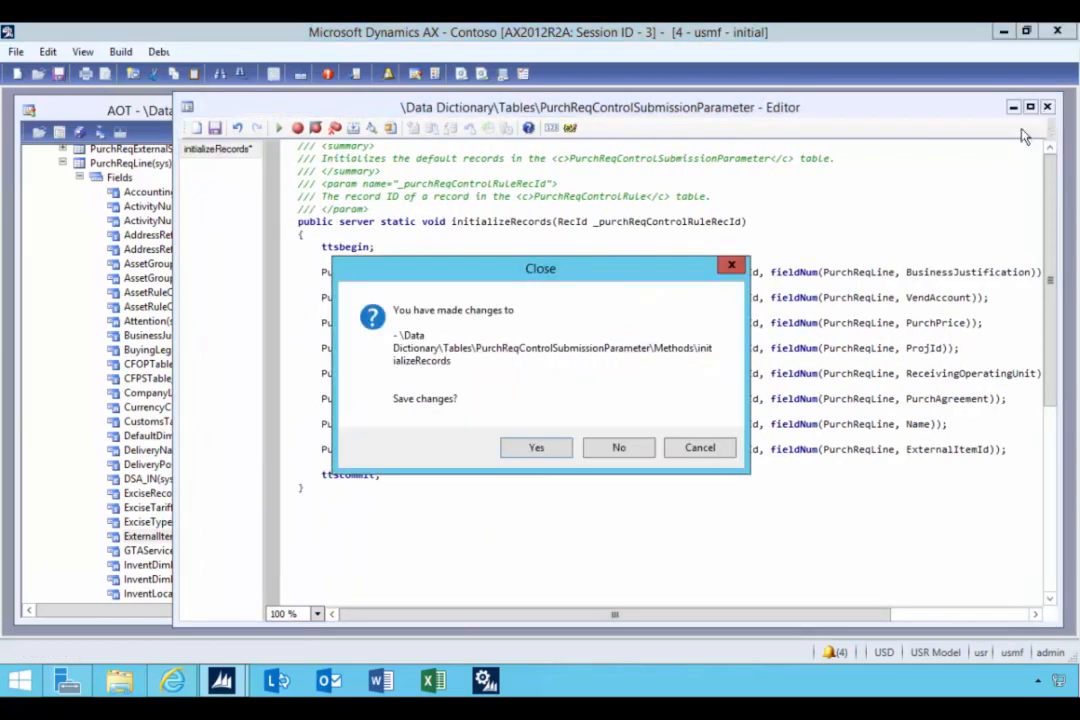
left_click(618, 447)
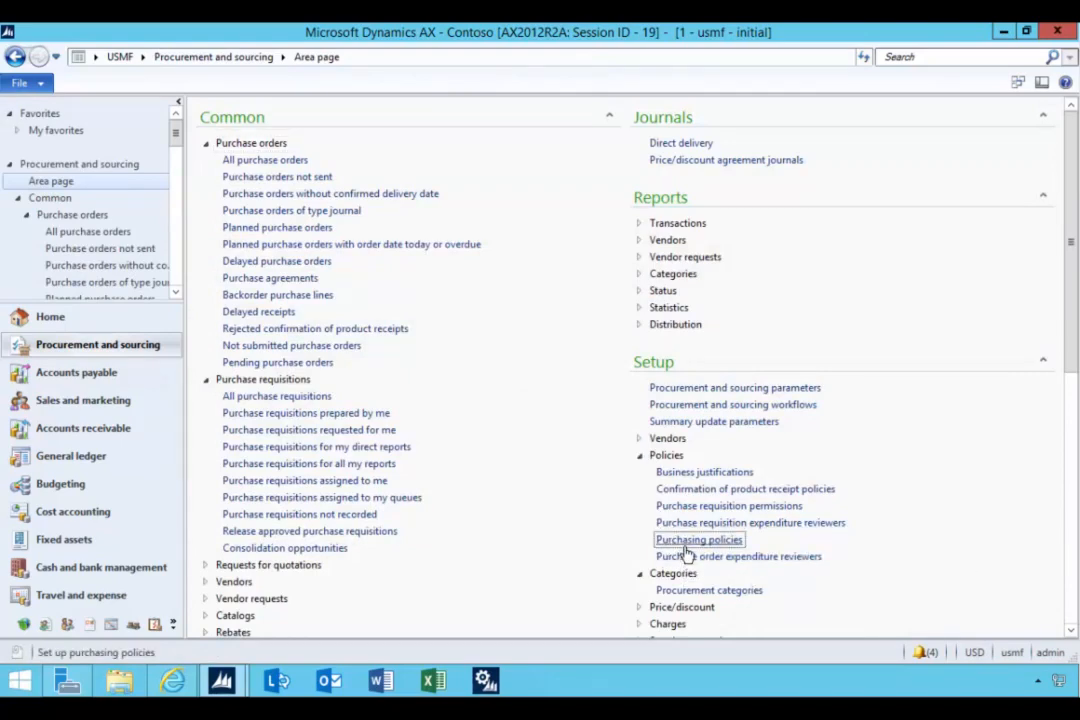
- Open Procurement Policy USMF and its new purchase requisition control rule
left_click(698, 539)
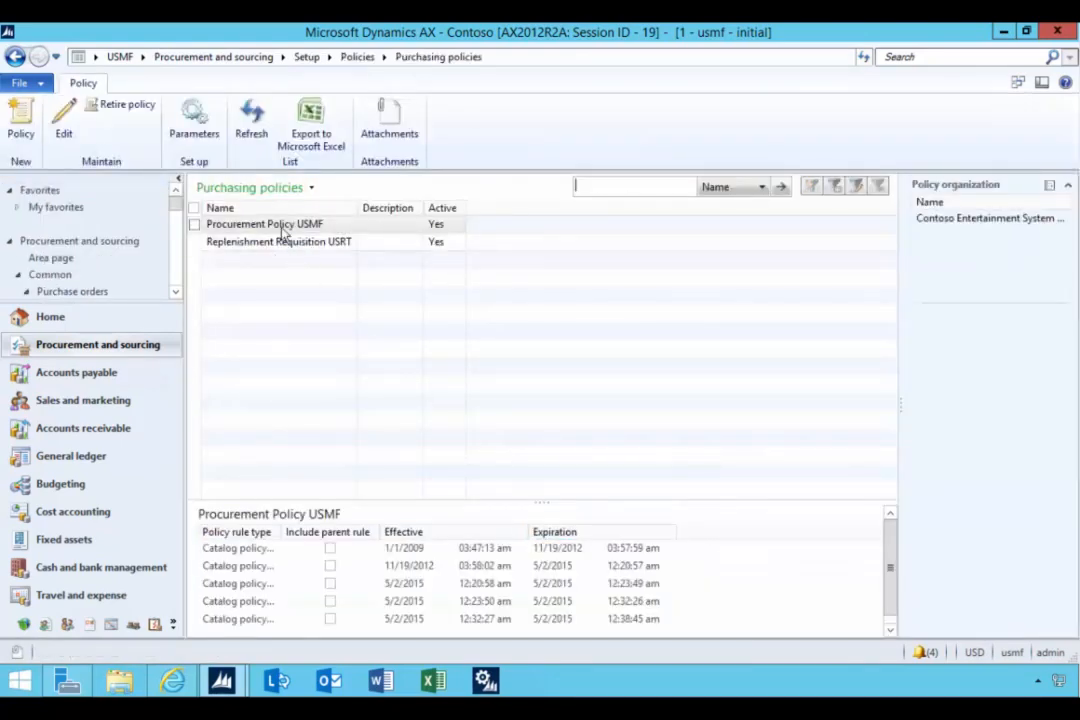
double_click(264, 223)
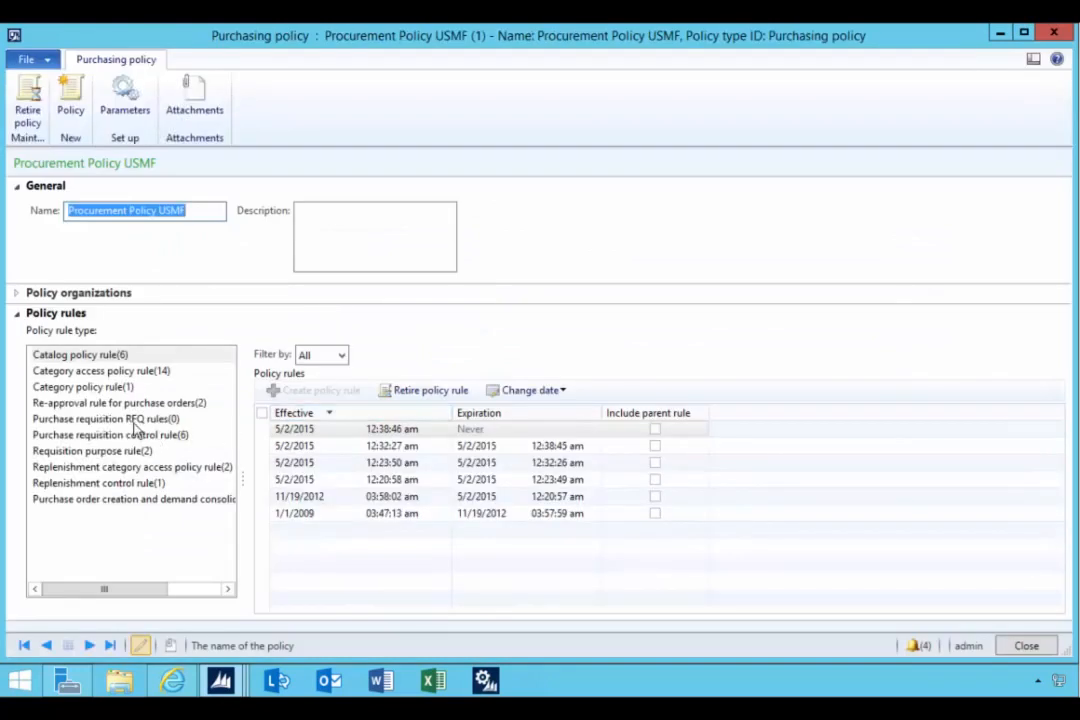
left_click(105, 419)
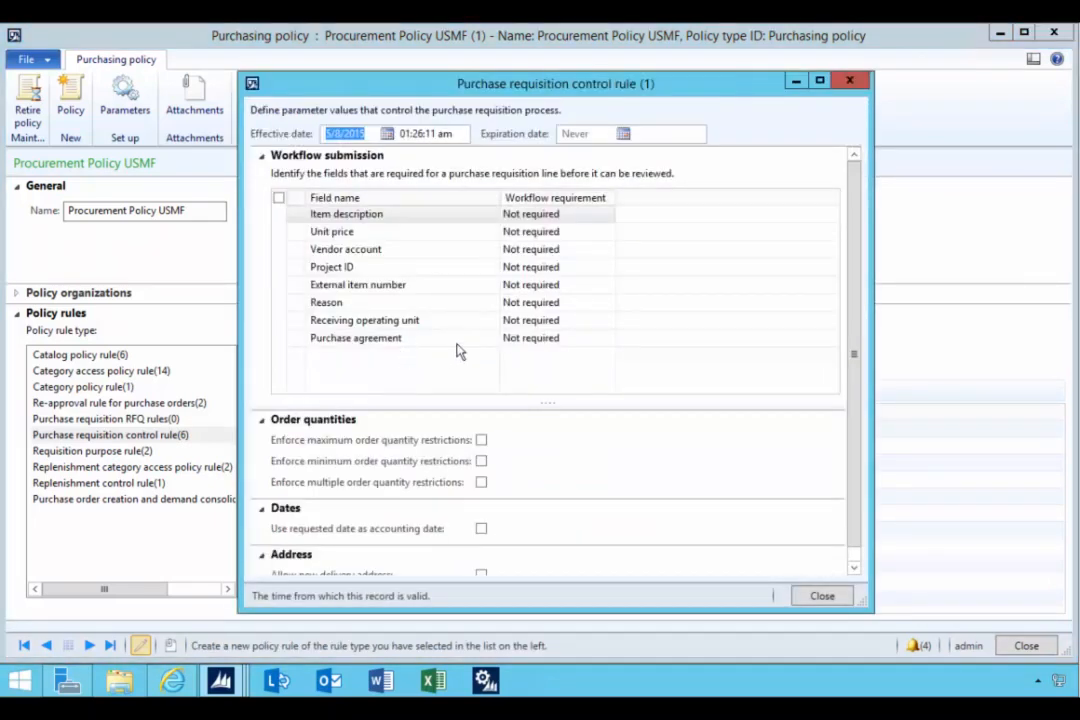
- Set External item number's workflow requirement to Required and close the rule
left_click(357, 284)
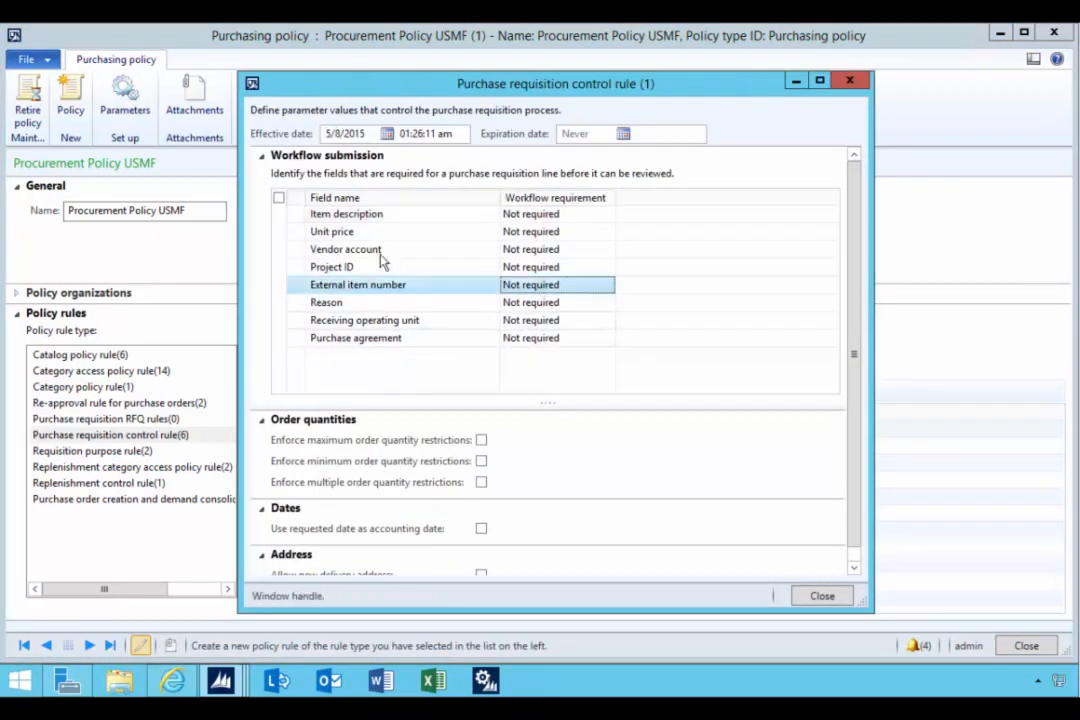
left_click(555, 284)
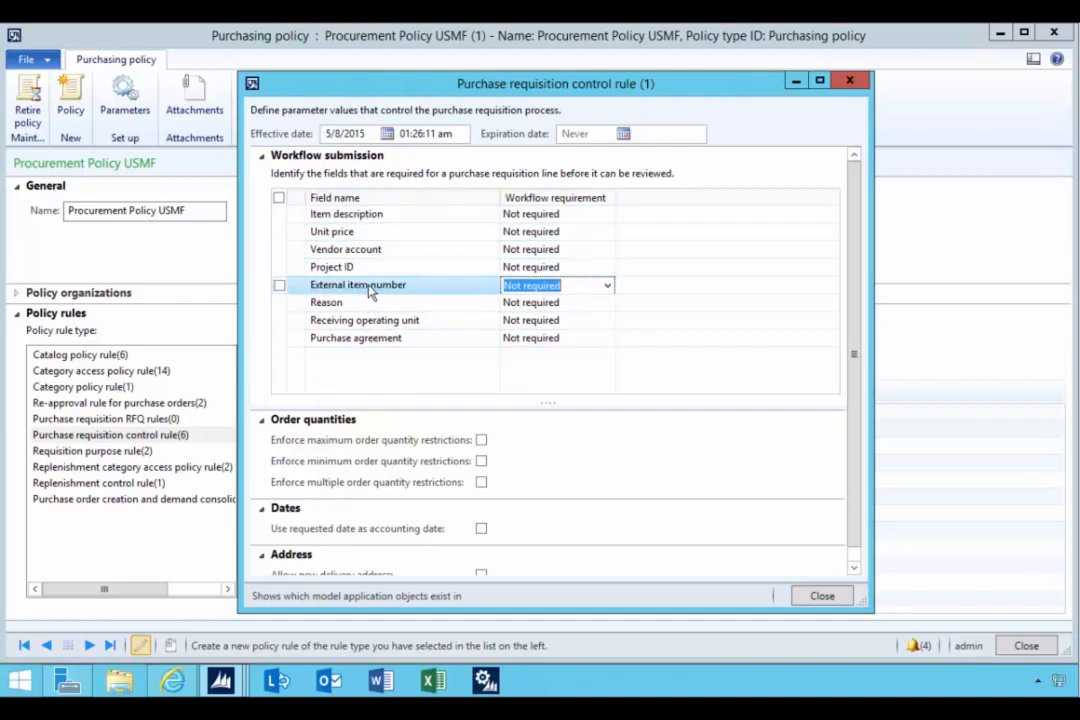
left_click(607, 285)
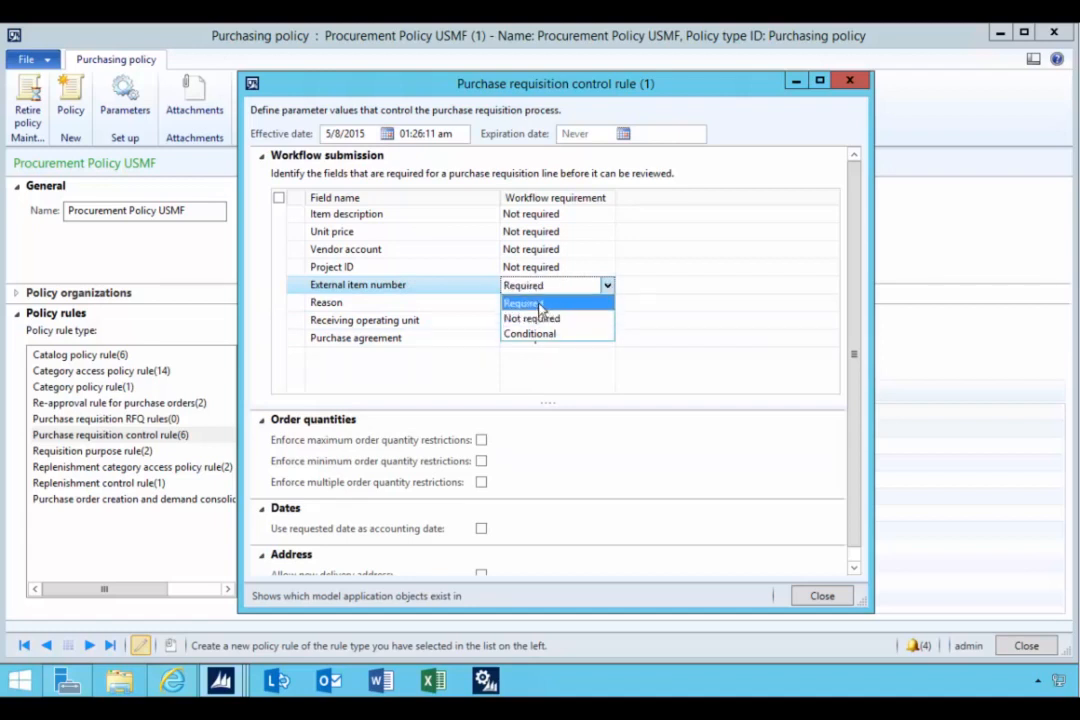
left_click(522, 302)
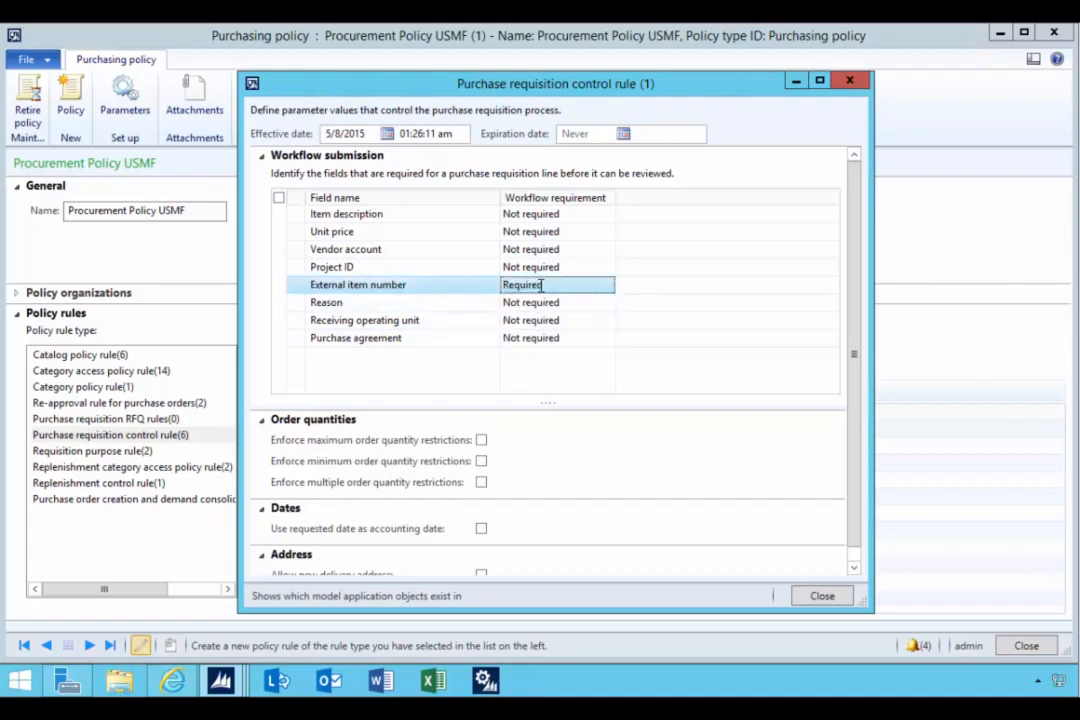
left_click(557, 285)
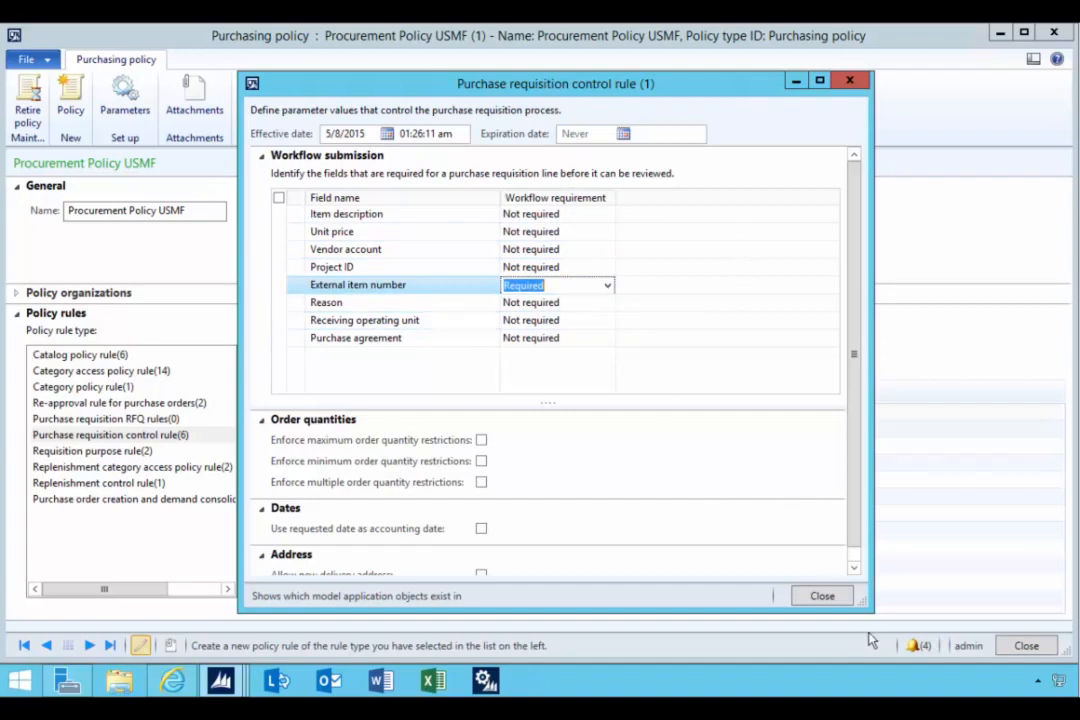
left_click(821, 595)
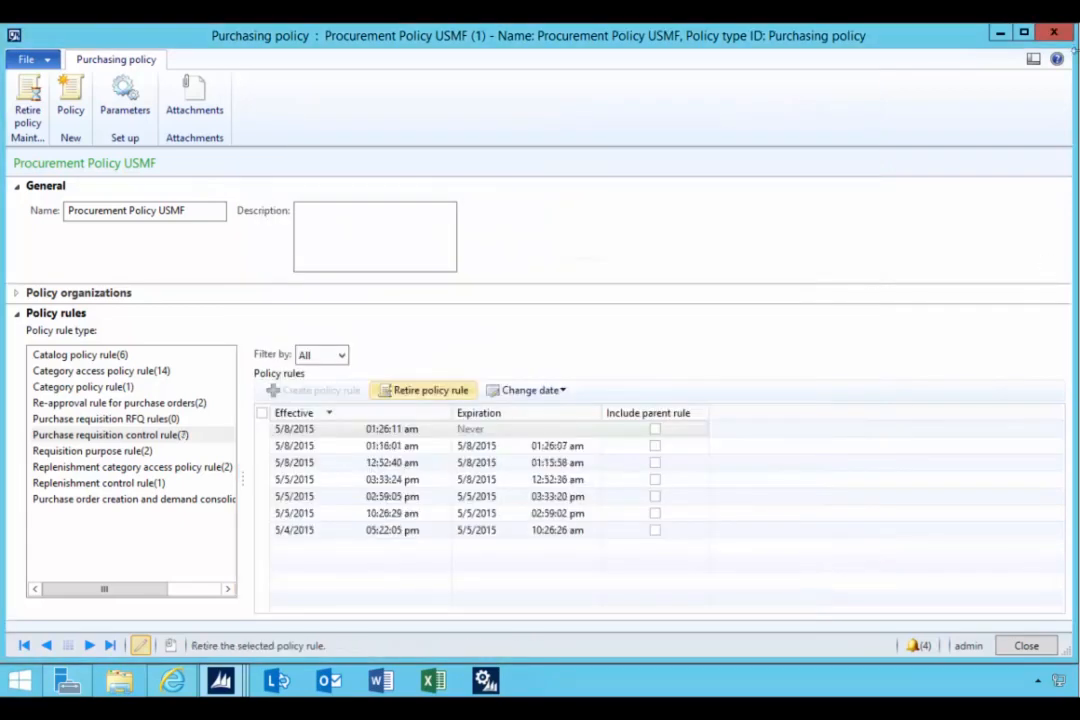
- Close the policy form and open requisition 000249 from All purchase requisitions
left_click(1025, 645)
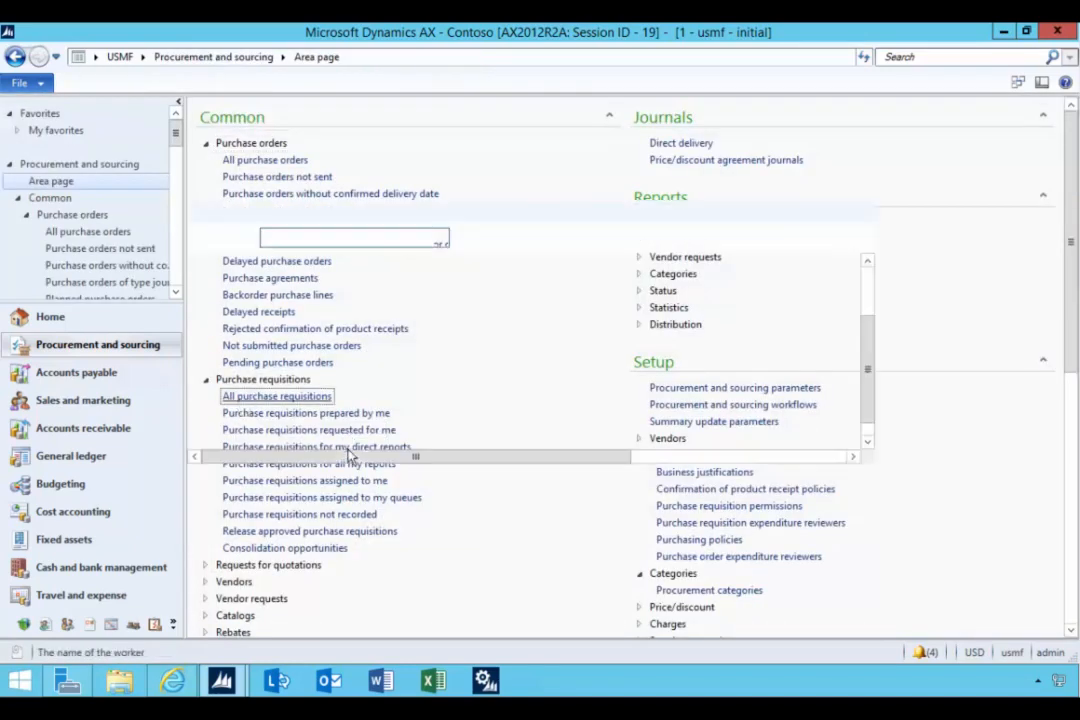
left_click(277, 396)
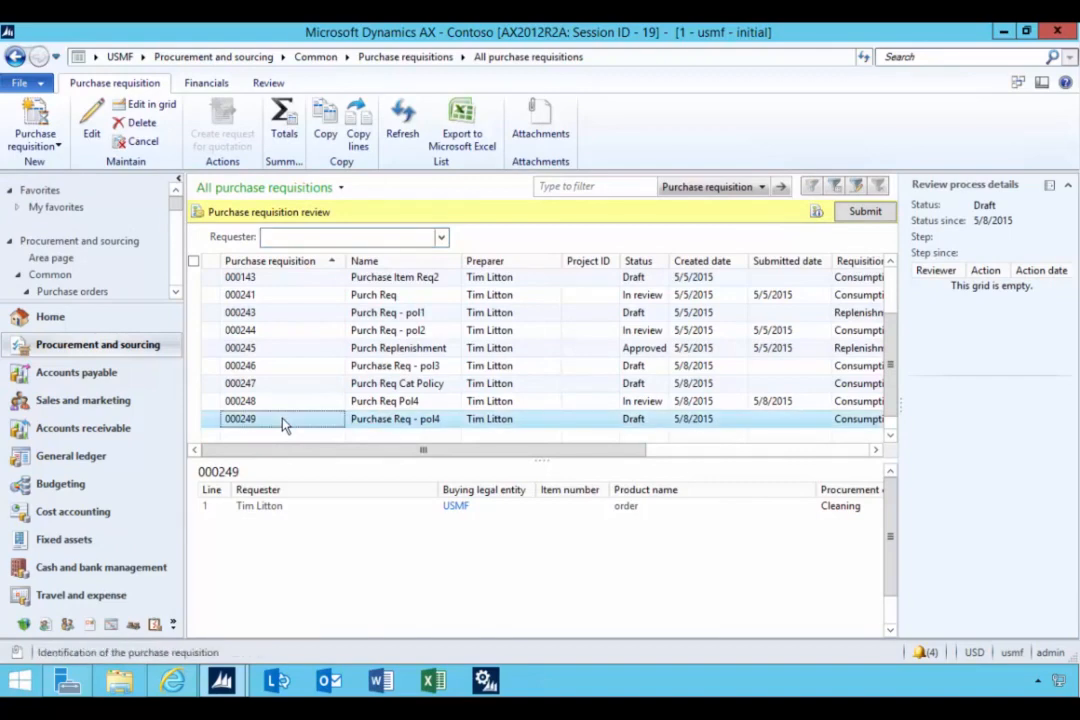
double_click(240, 418)
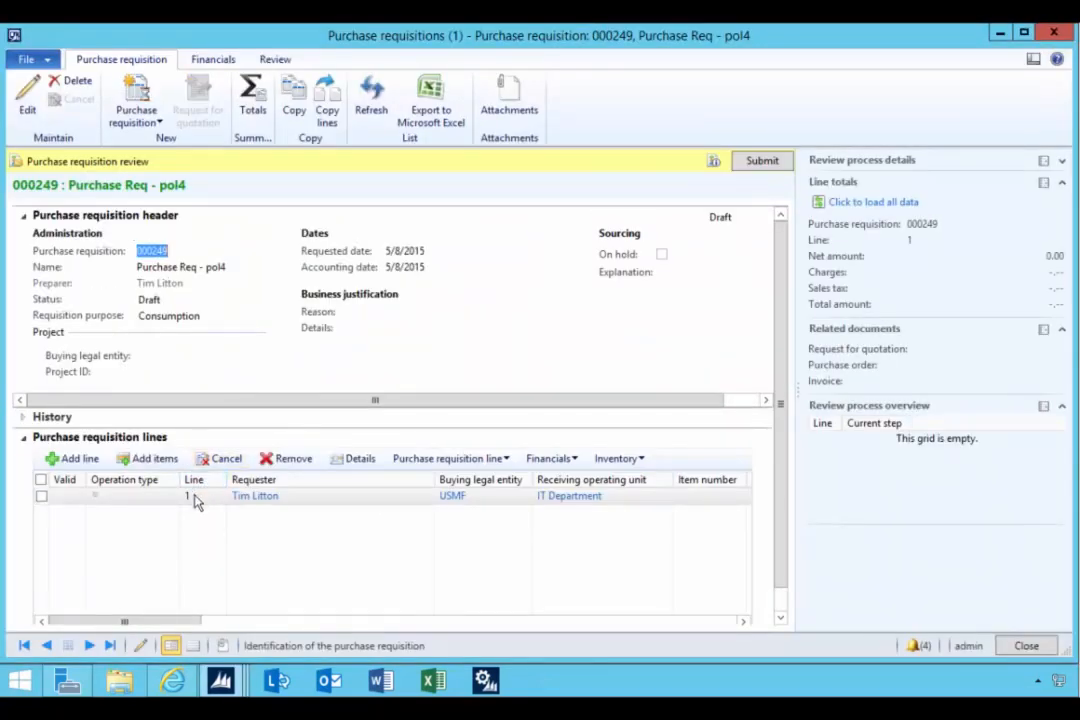
- Open line 1 details and submit requisition 000249, triggering the external item number warning
left_click(360, 458)
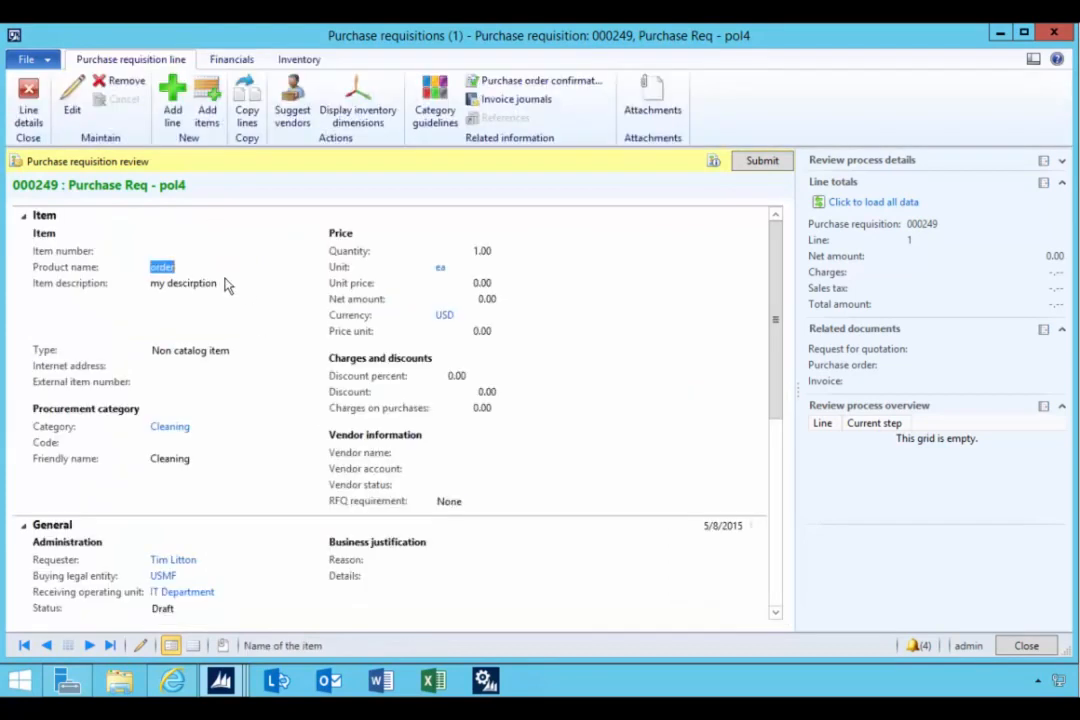
mouse_move(166, 397)
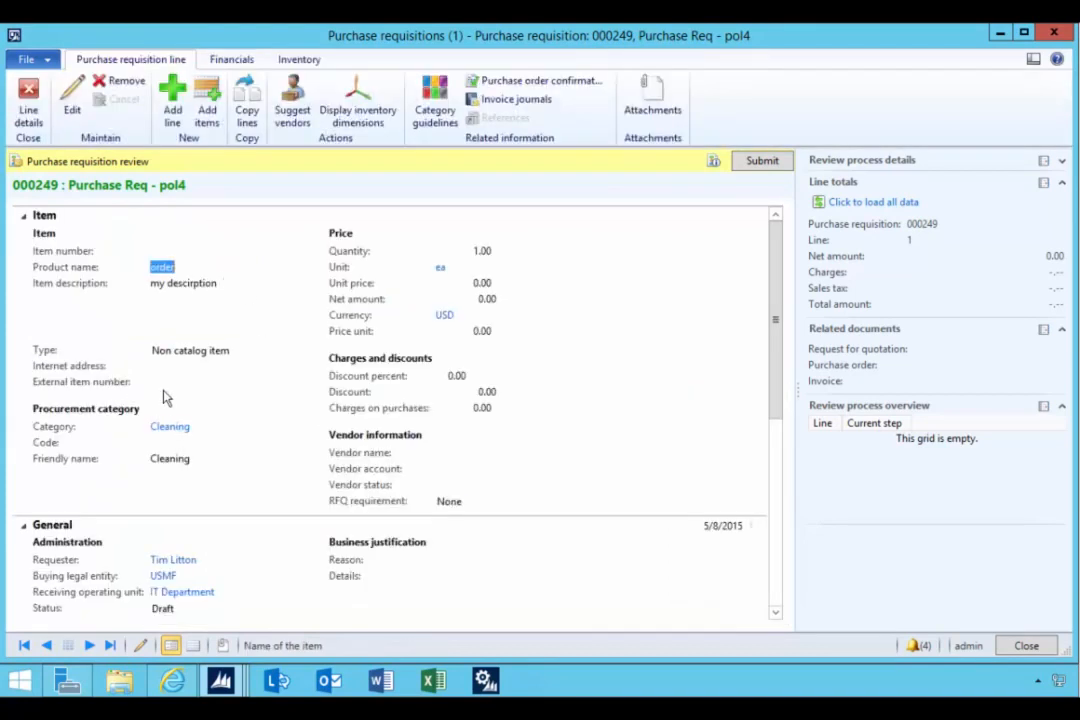
left_click(762, 160)
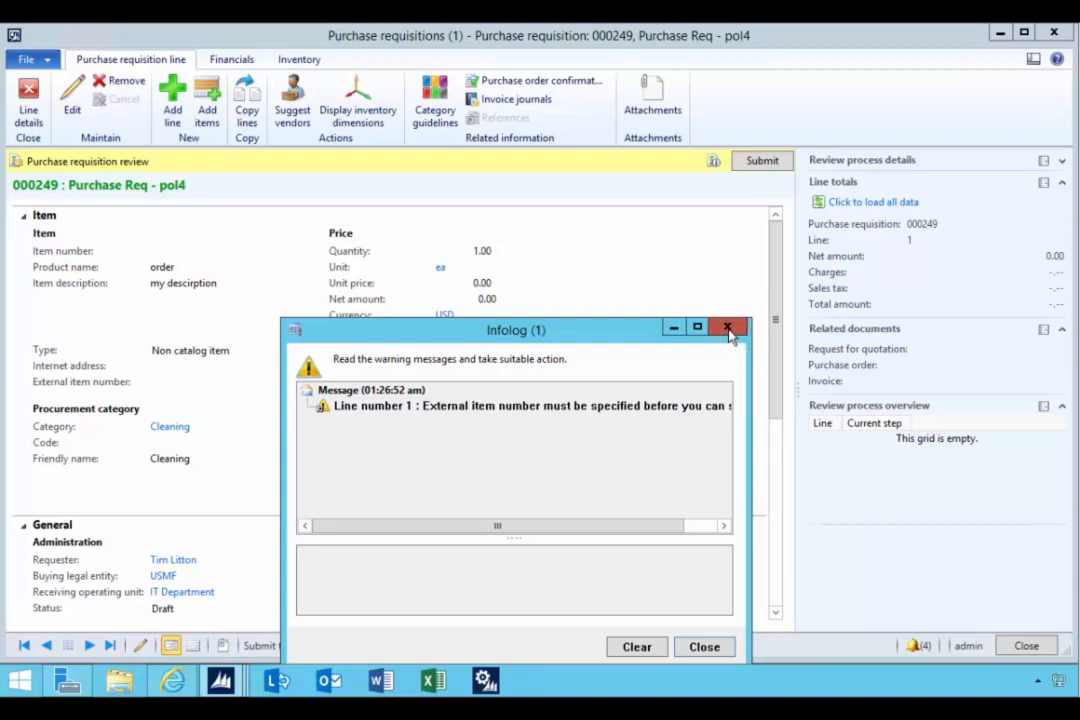
- Enter external item number x34234234 on line 1 and submit requisition 000249 to workflow
left_click(728, 328)
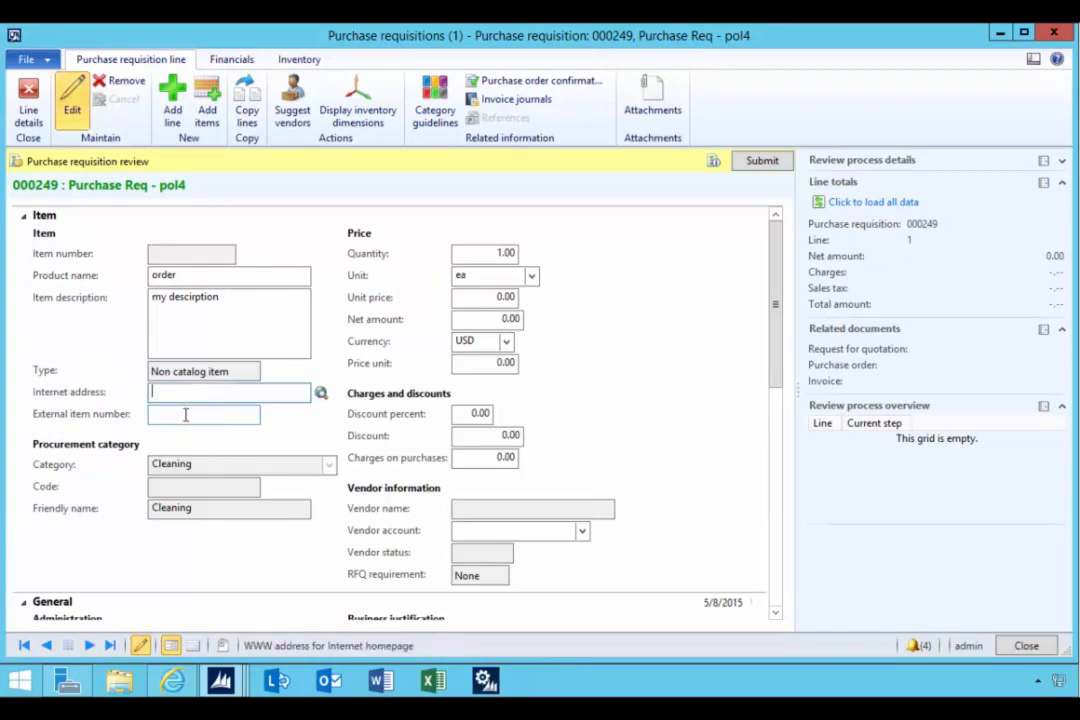
type("x34234234")
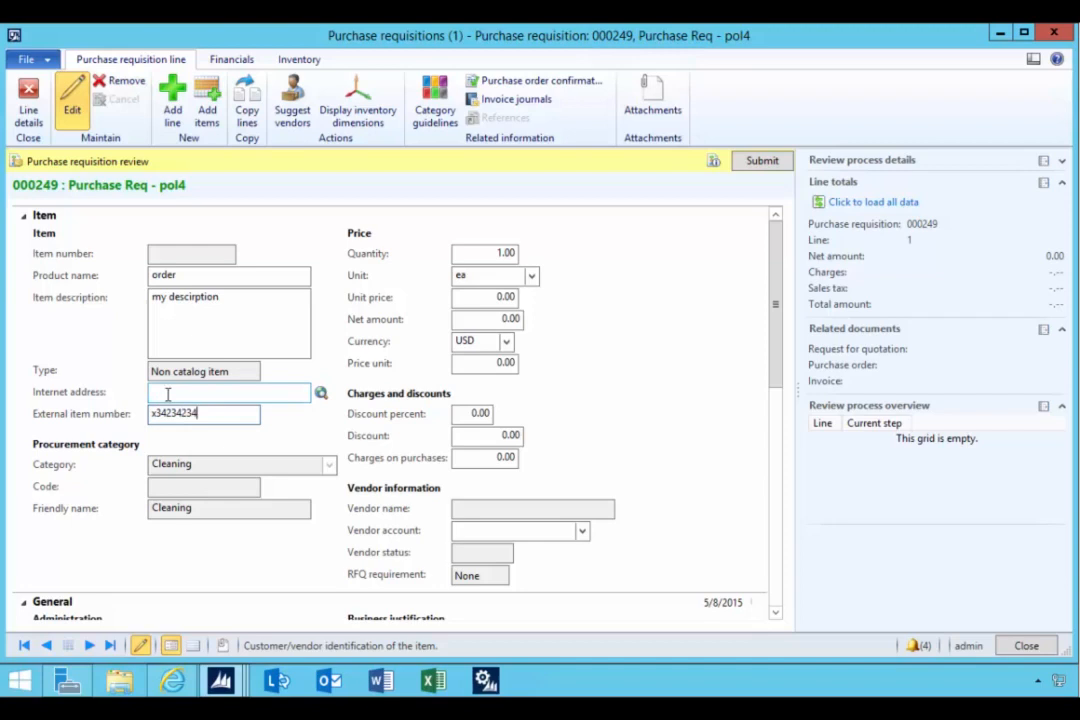
left_click(228, 391)
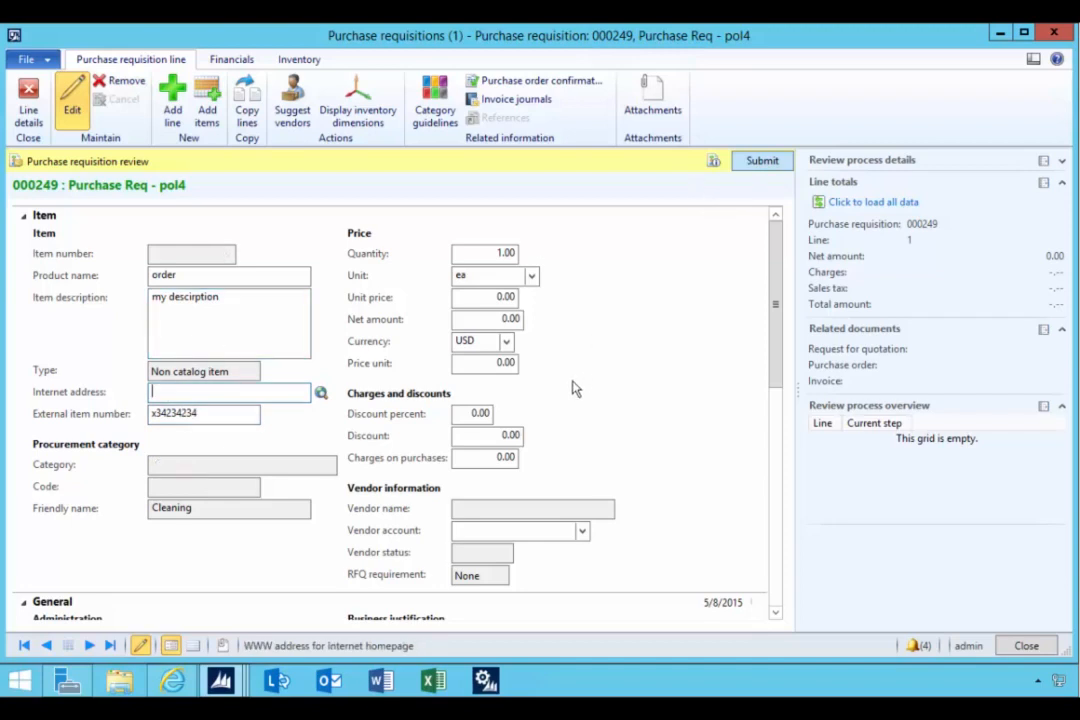
left_click(240, 463)
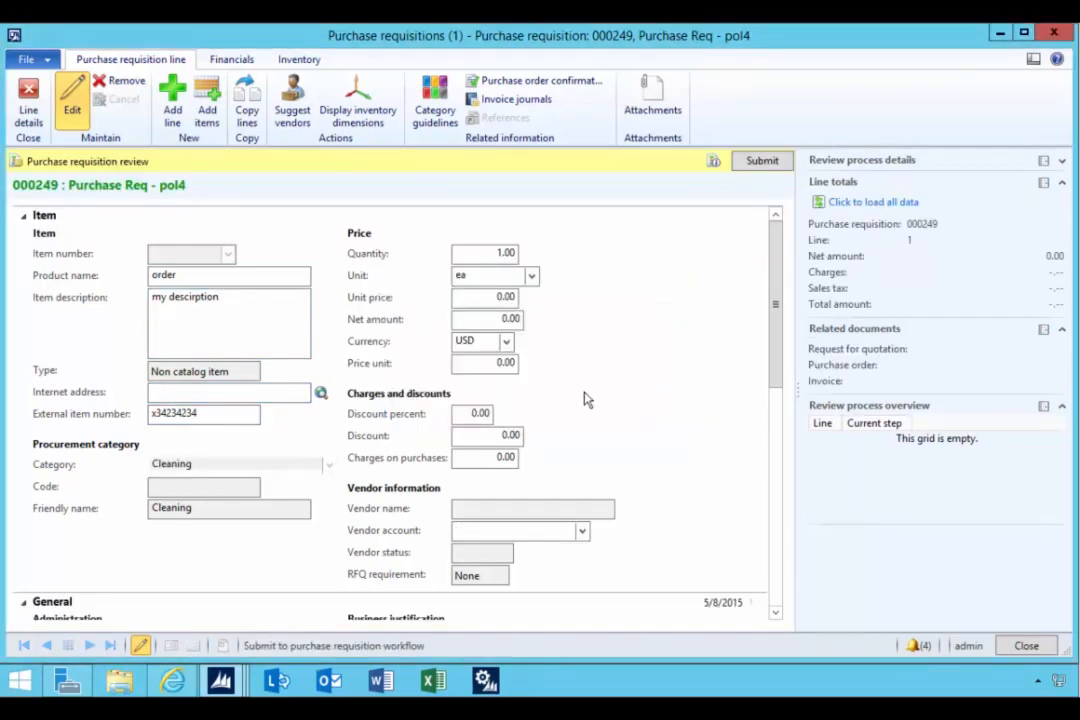
left_click(762, 160)
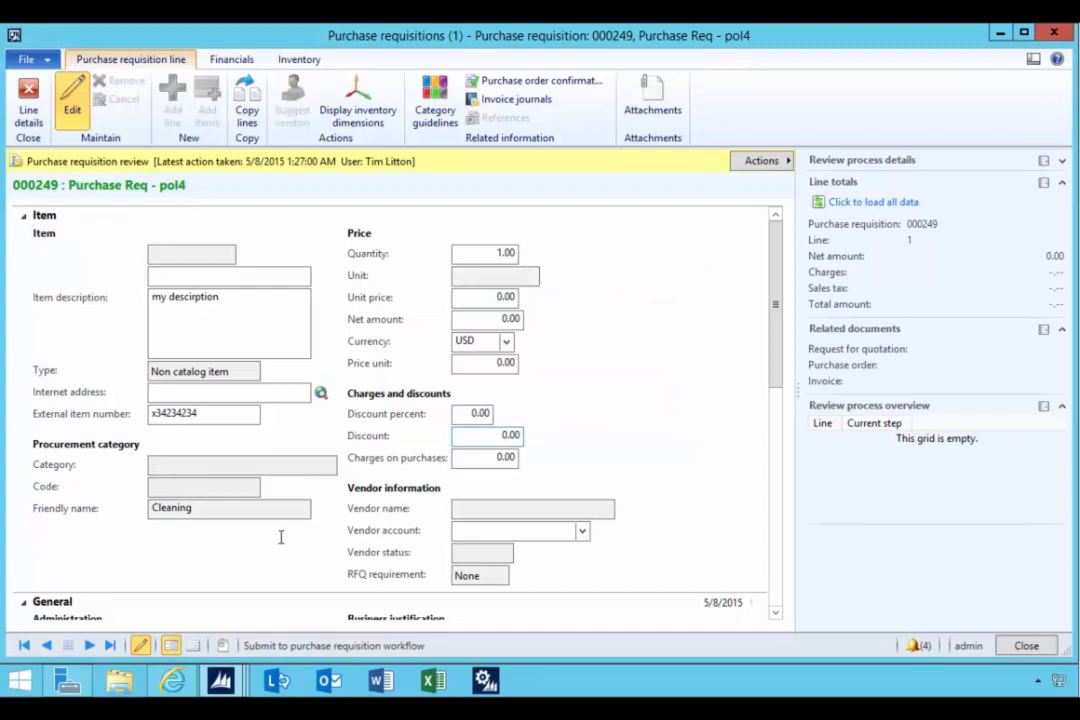
mouse_move(222, 681)
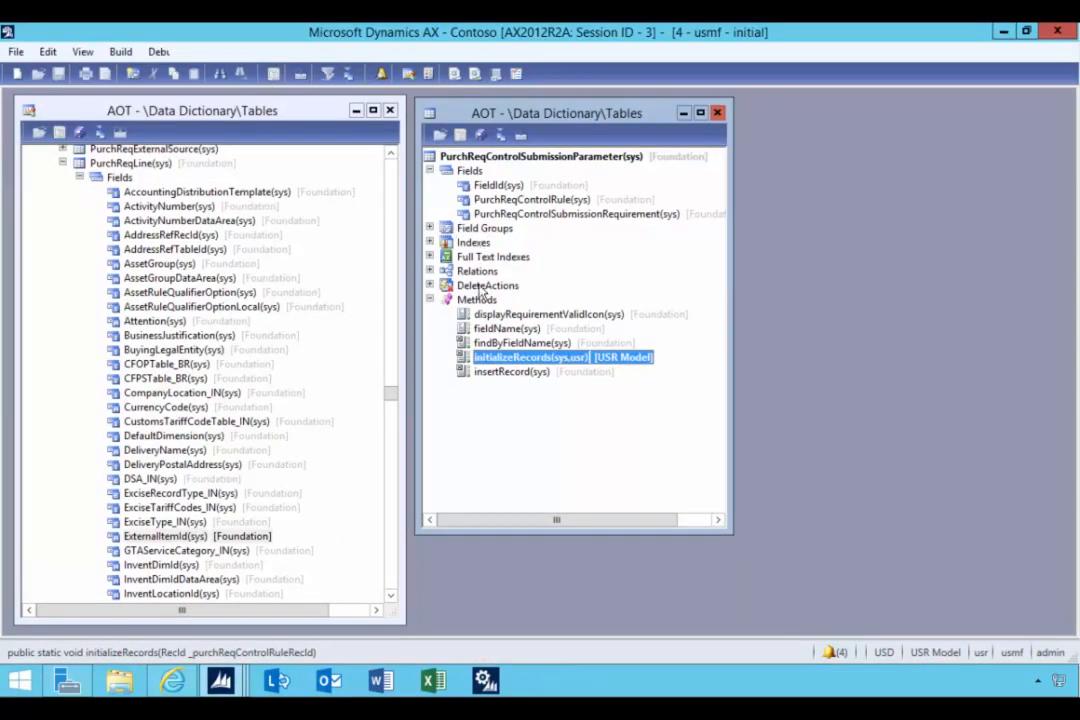
mouse_move(512, 372)
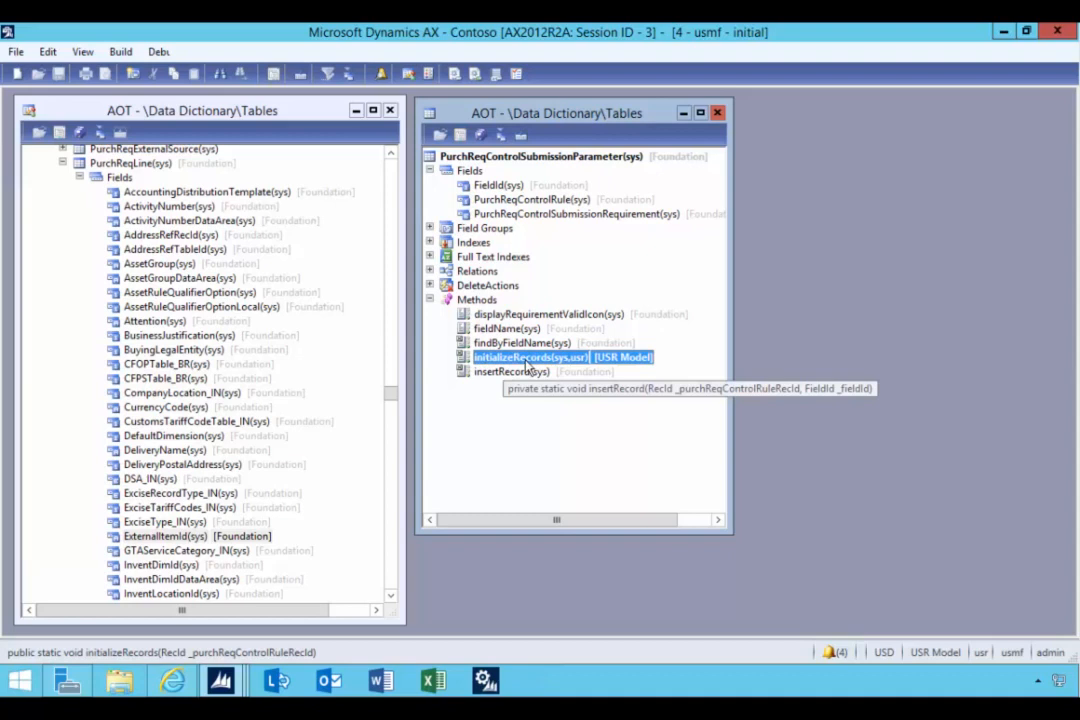
mouse_move(458, 165)
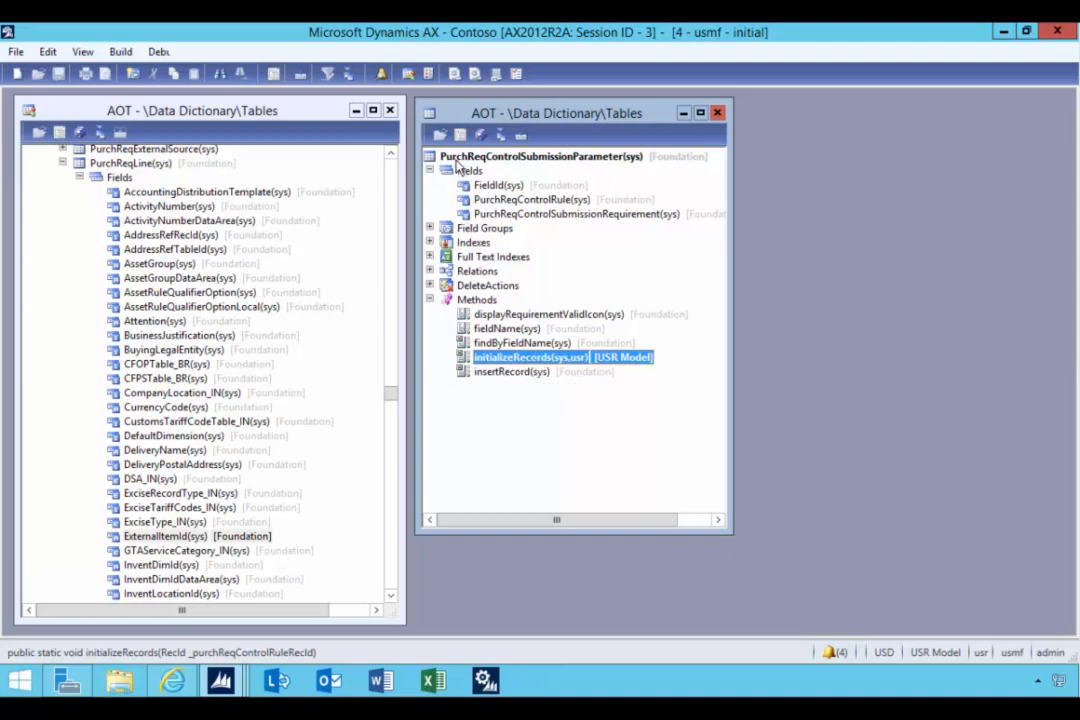
mouse_move(590, 170)
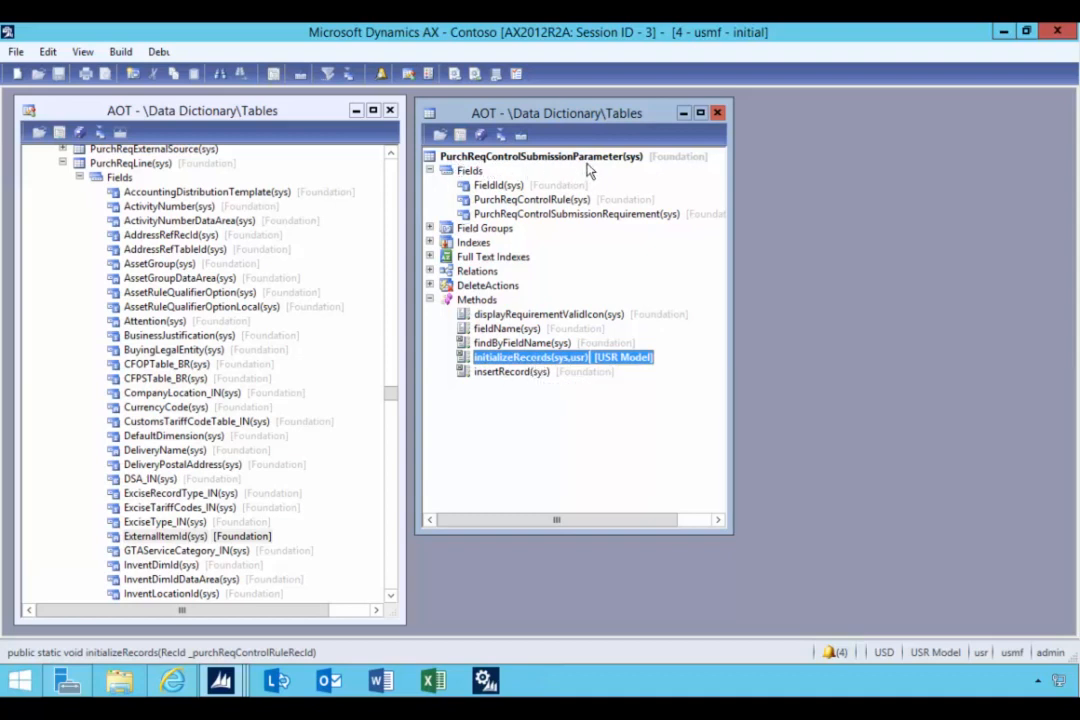
mouse_move(245, 210)
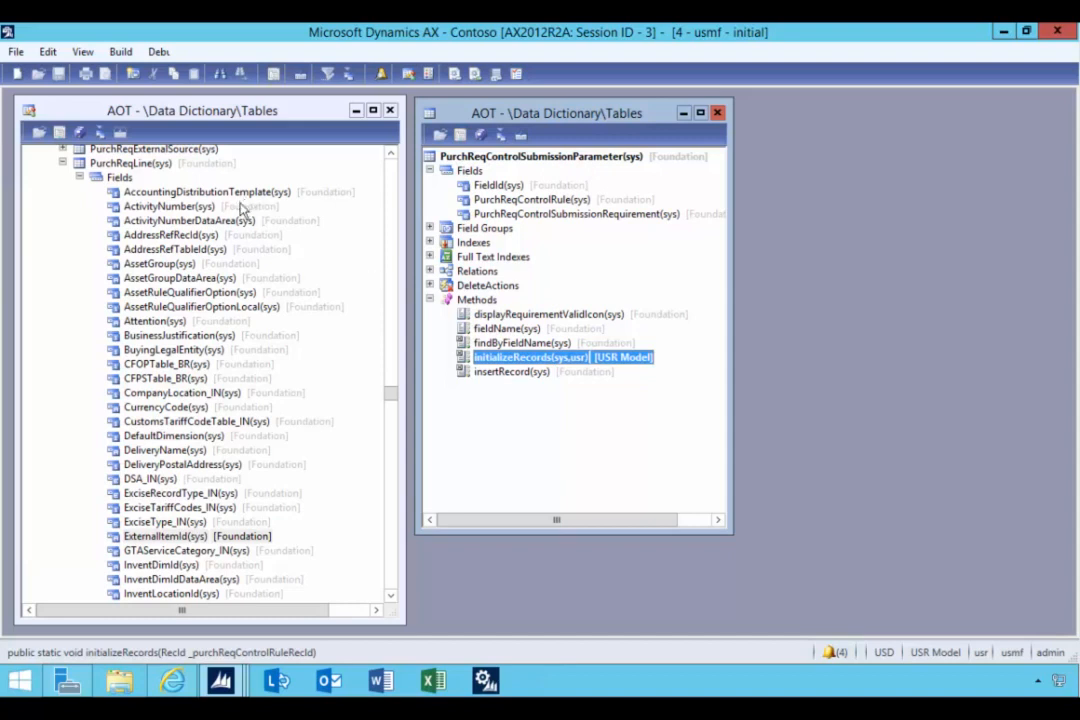
mouse_move(112, 180)
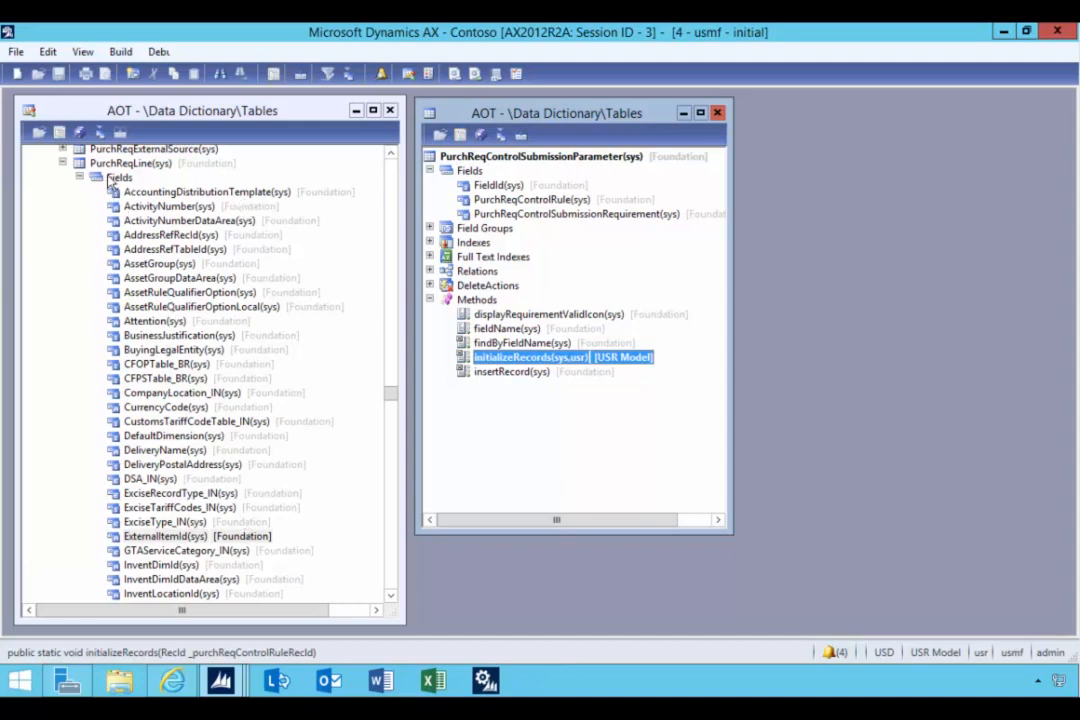